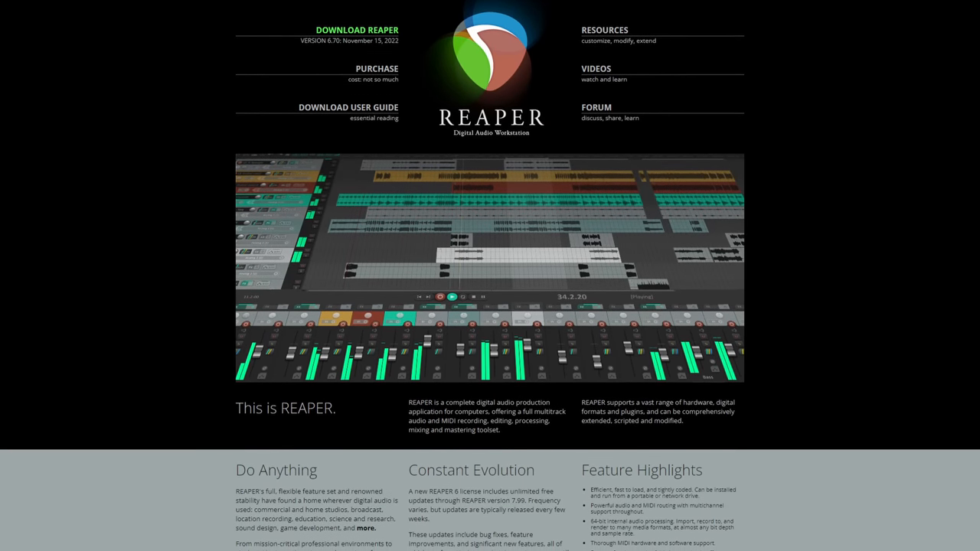
Scroll through the REAPER Wikipedia article.
{"action": "scroll", "scroll_direction": "down", "scroll_amount": 3}
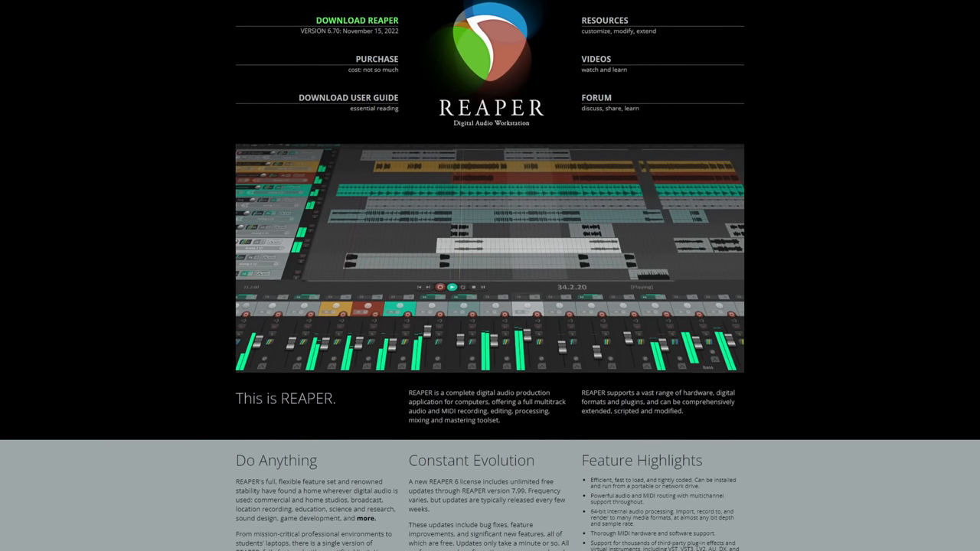
{"action": "scroll", "scroll_direction": "down", "scroll_amount": 3}
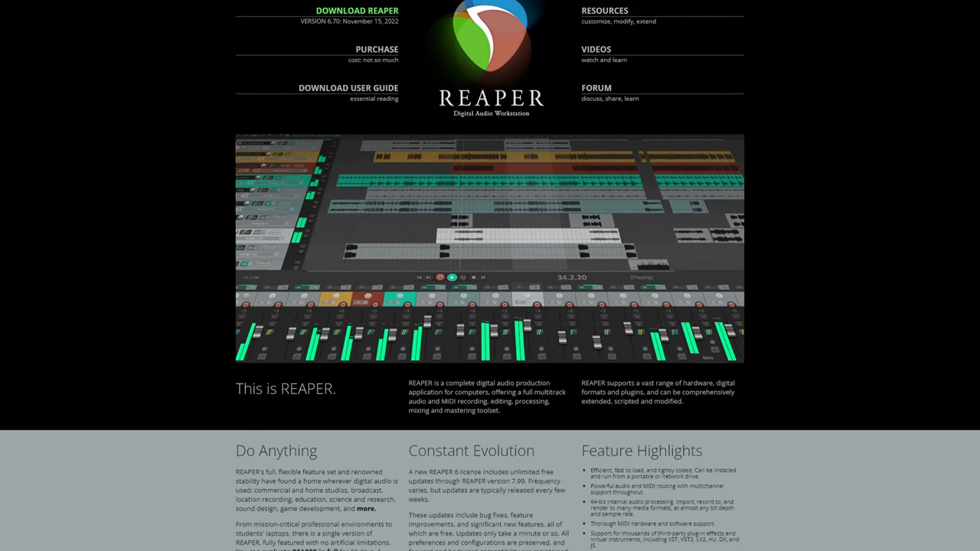
{"action": "scroll", "scroll_direction": "down", "scroll_amount": 3}
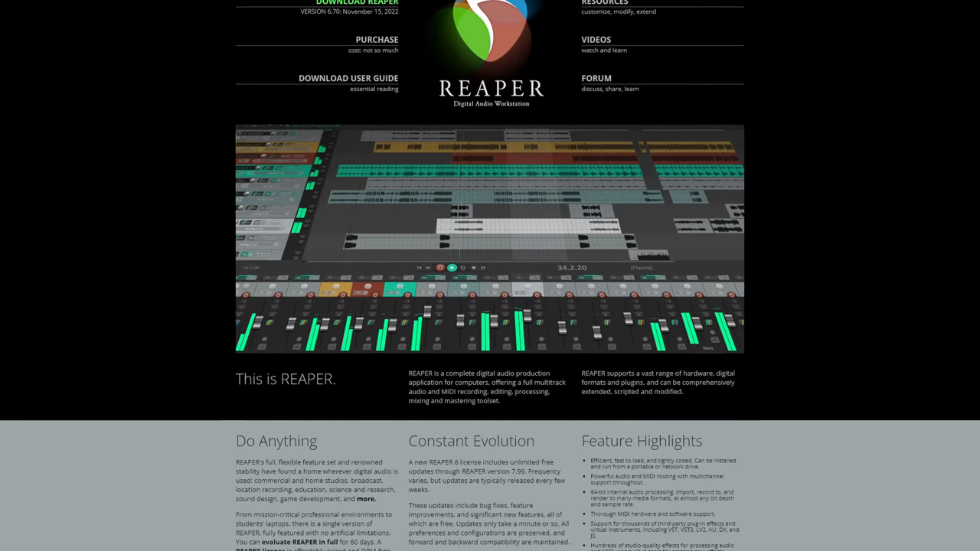
{"action": "scroll", "scroll_direction": "down", "scroll_amount": 3}
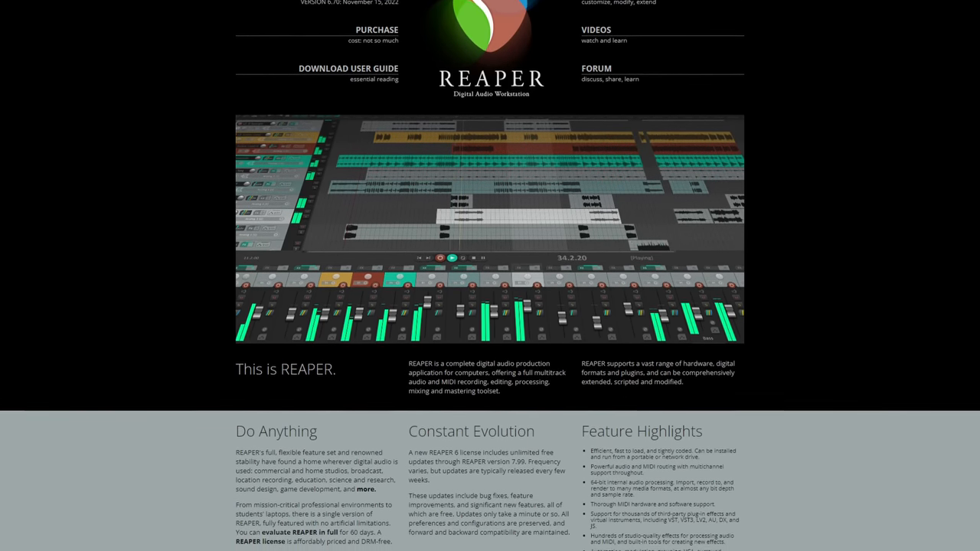
{"action": "scroll", "scroll_direction": "down", "scroll_amount": 3}
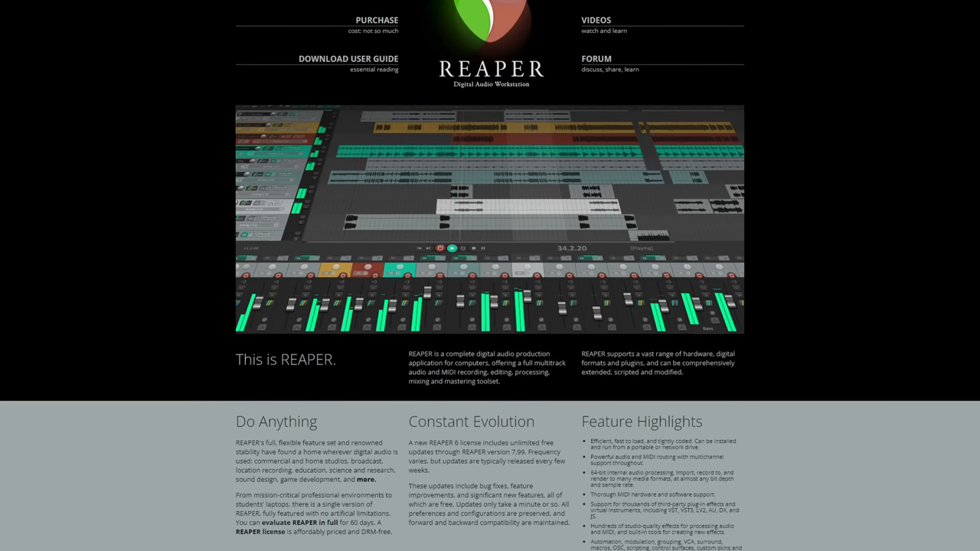
{"action": "scroll", "scroll_direction": "down", "scroll_amount": 3}
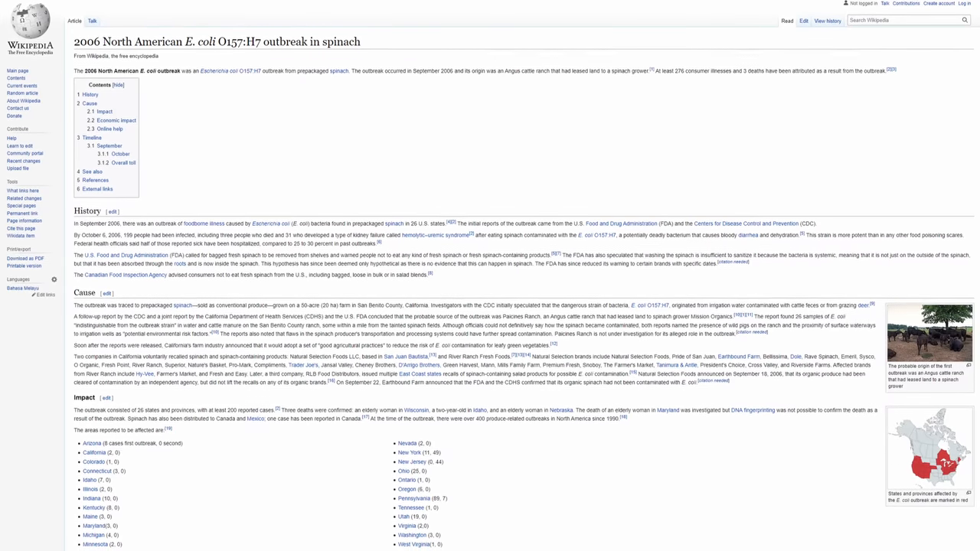
Read the 'What Is Reaper?' article, then the reaper.fm page with $60 and $225 licenses.
{"action": "scroll", "scroll_direction": "down", "scroll_amount": 3}
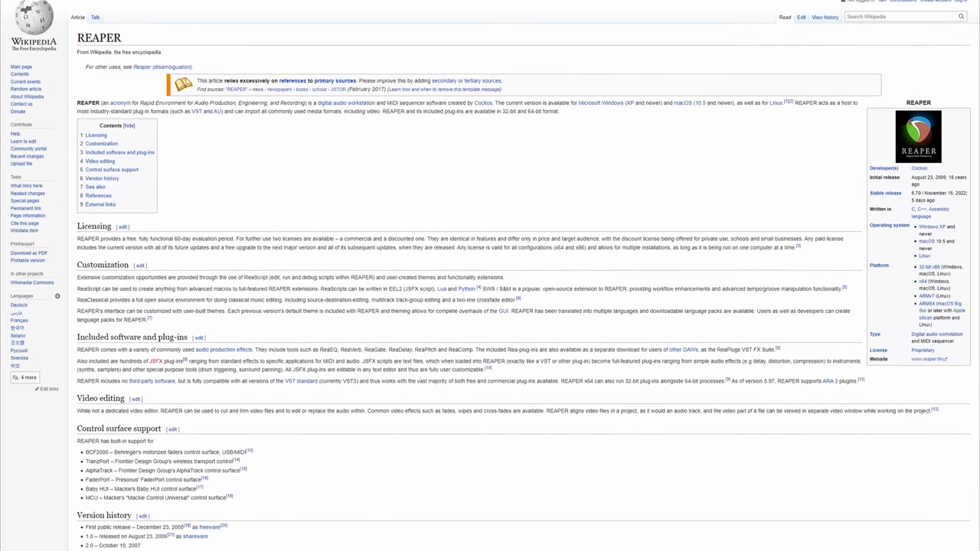
{"action": "scroll", "scroll_direction": "down", "scroll_amount": 3}
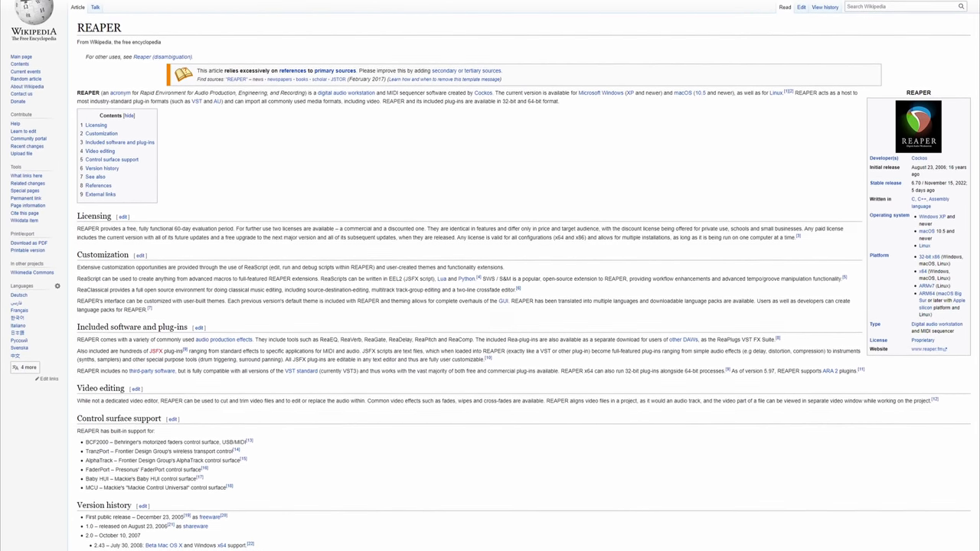
{"action": "scroll", "scroll_direction": "down", "scroll_amount": 3}
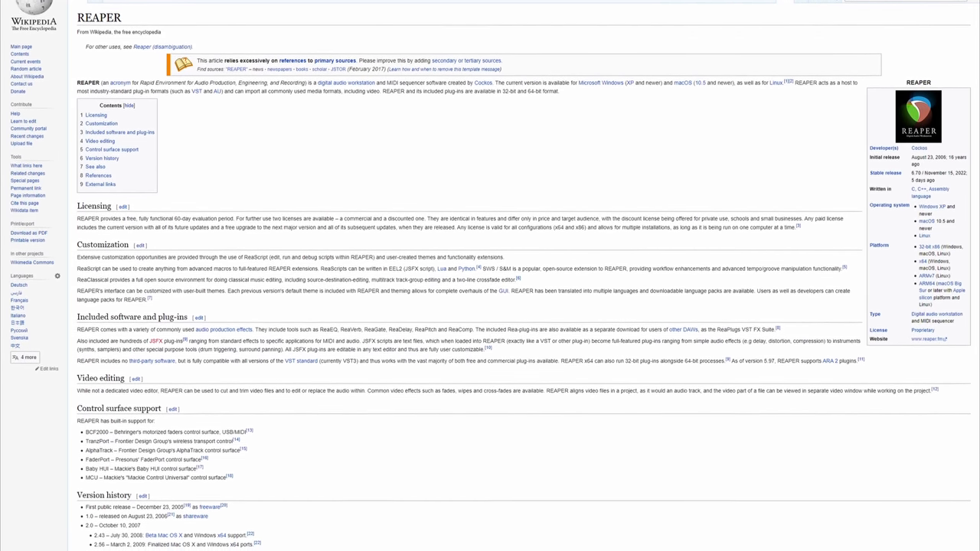
{"action": "scroll", "scroll_direction": "down", "scroll_amount": 3}
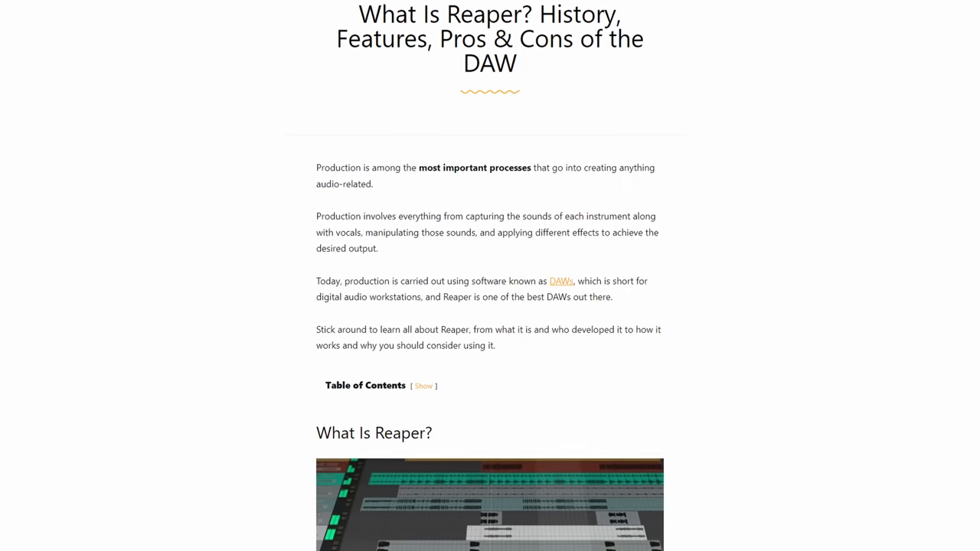
{"action": "scroll", "scroll_direction": "down", "scroll_amount": 3}
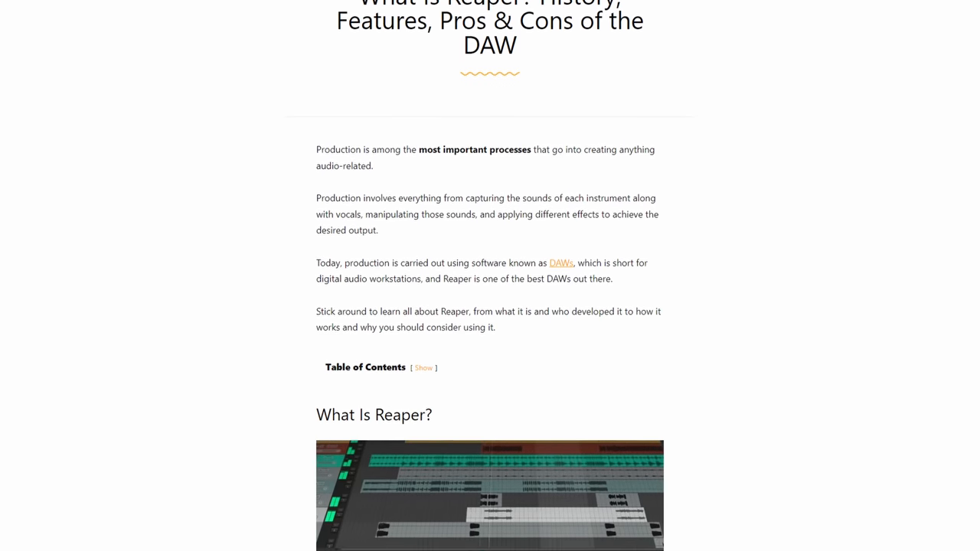
{"action": "scroll", "scroll_direction": "down", "scroll_amount": 3}
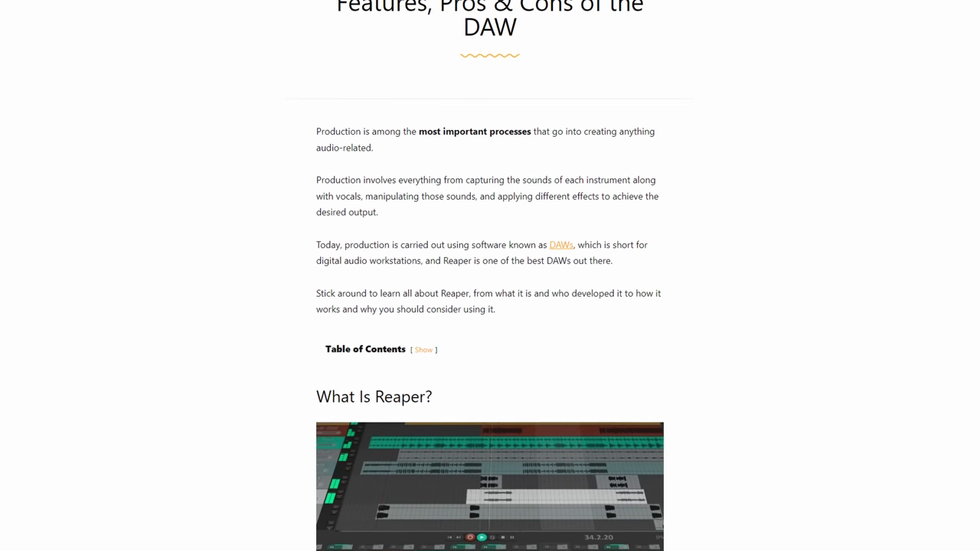
{"action": "scroll", "scroll_direction": "down", "scroll_amount": 3}
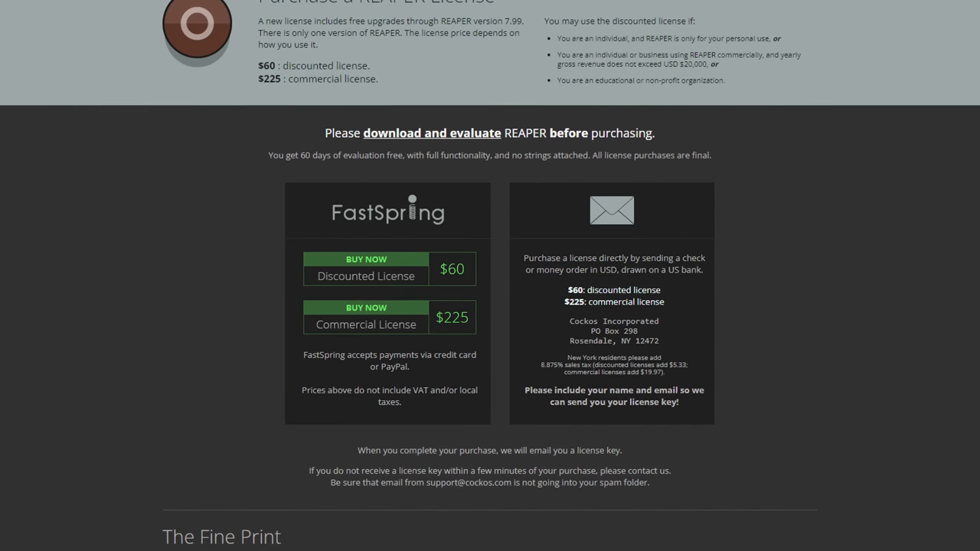
{"action": "scroll", "scroll_direction": "down", "scroll_amount": 3}
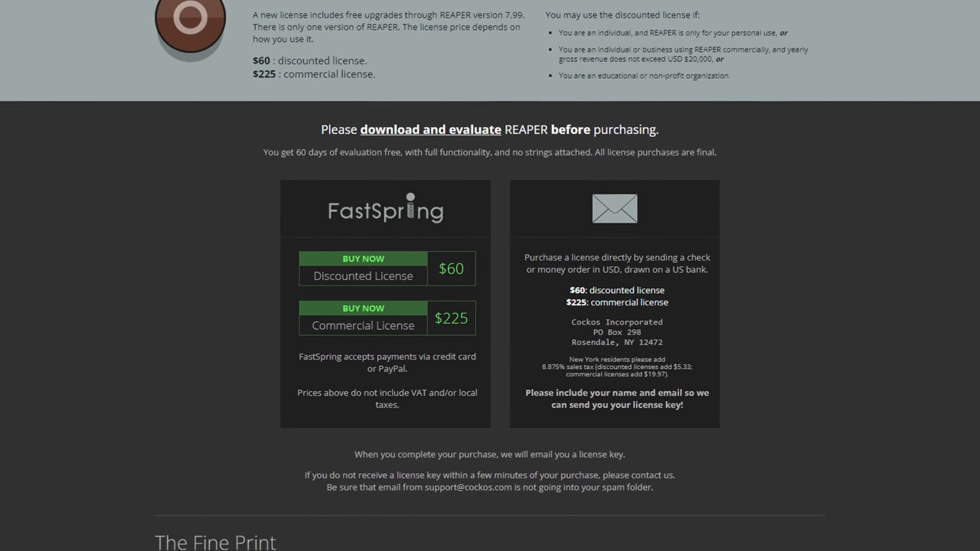
{"action": "scroll", "scroll_direction": "down", "scroll_amount": 3}
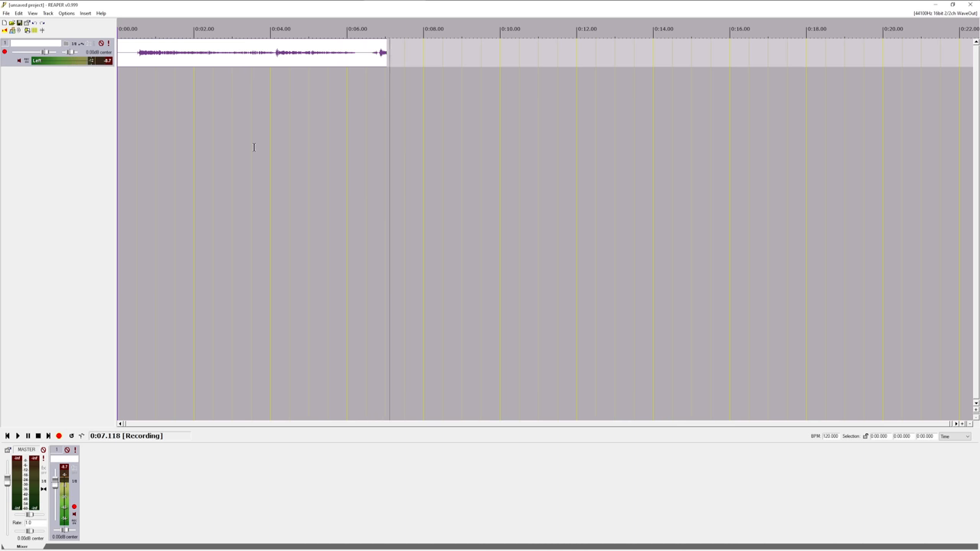
Stop the recording in REAPER 0.999 and choose Save All for the recorded file.
{"action": "left_click", "coordinate": [38, 436]}
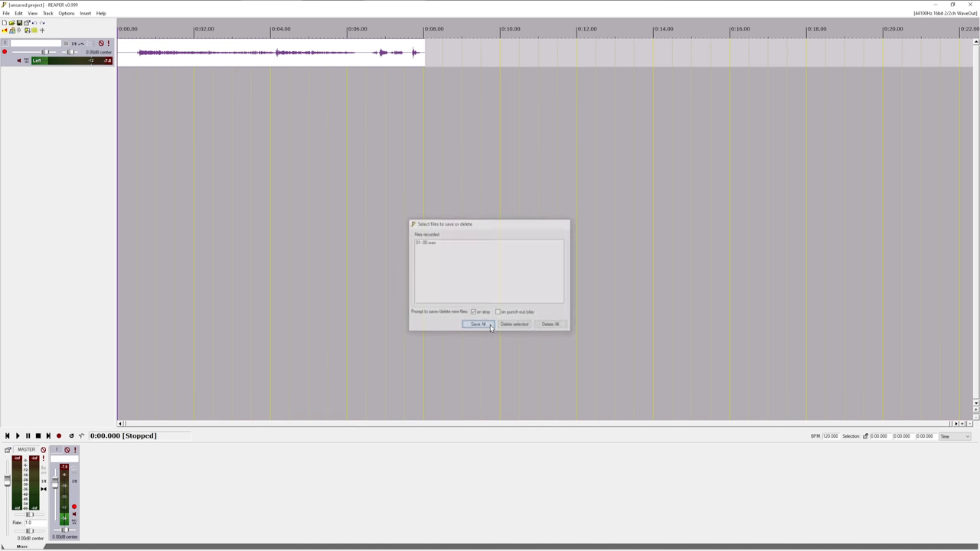
{"action": "left_click", "coordinate": [477, 323]}
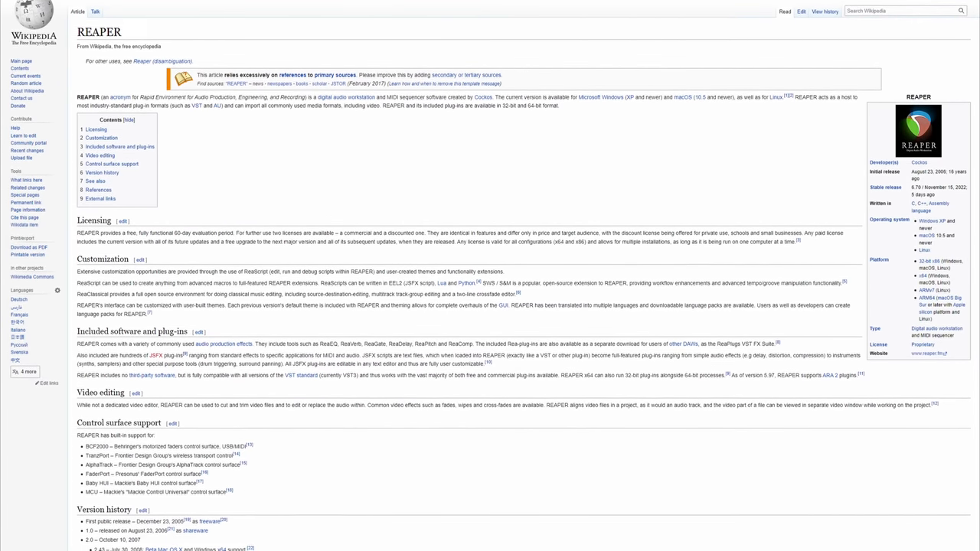
Scroll through the Winamp homepage and the TechCrunch 'How AOL Squandered WinAmp' article.
{"action": "scroll", "scroll_direction": "down", "scroll_amount": 3}
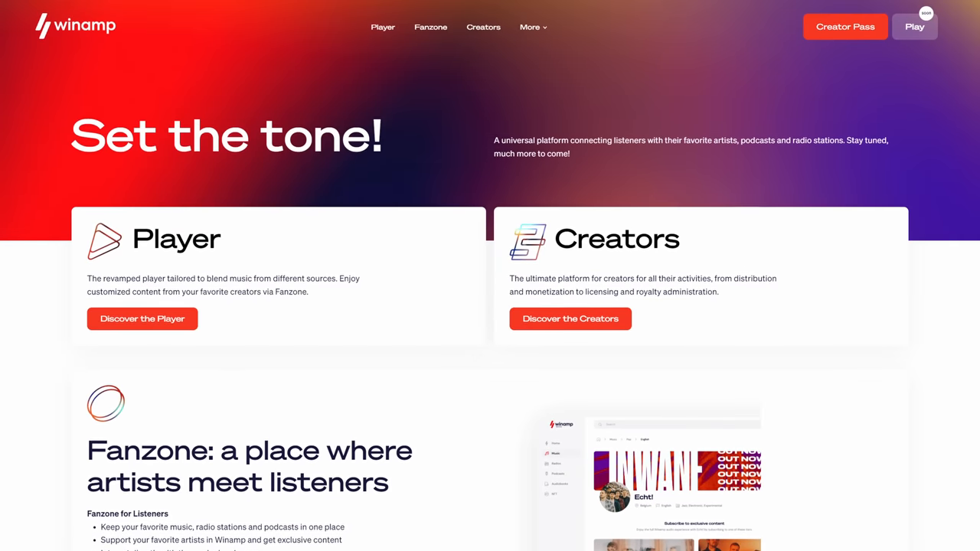
{"action": "scroll", "scroll_direction": "down", "scroll_amount": 3}
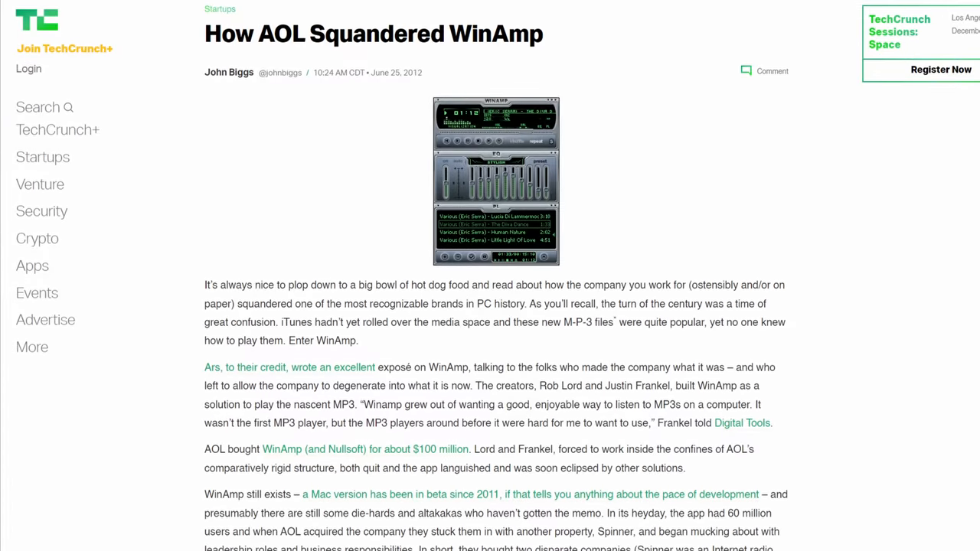
{"action": "scroll", "scroll_direction": "down", "scroll_amount": 3}
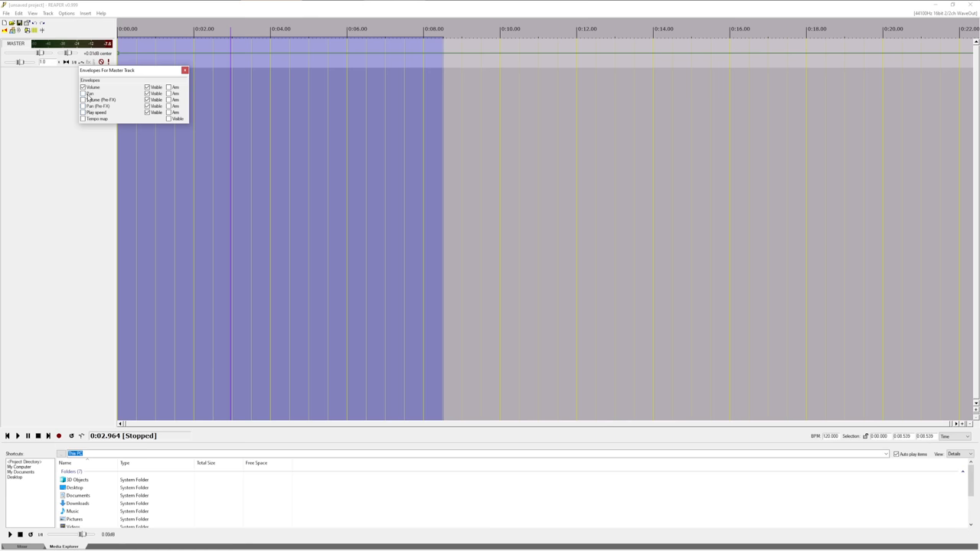
Enable the master track's Pan envelope and drag several points to shape it.
{"action": "left_click", "coordinate": [83, 93]}
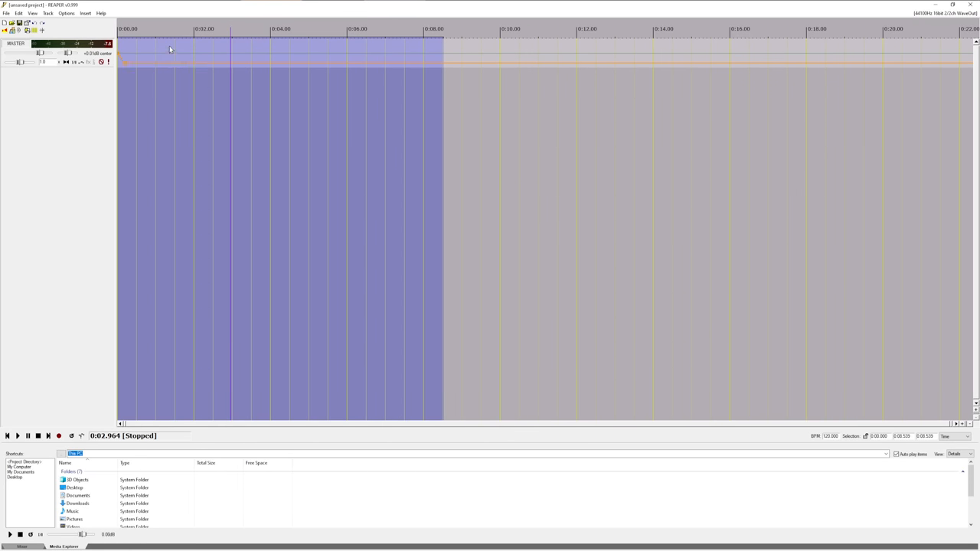
{"action": "left_click_drag", "start_coordinate": [134, 59], "coordinate": [165, 46]}
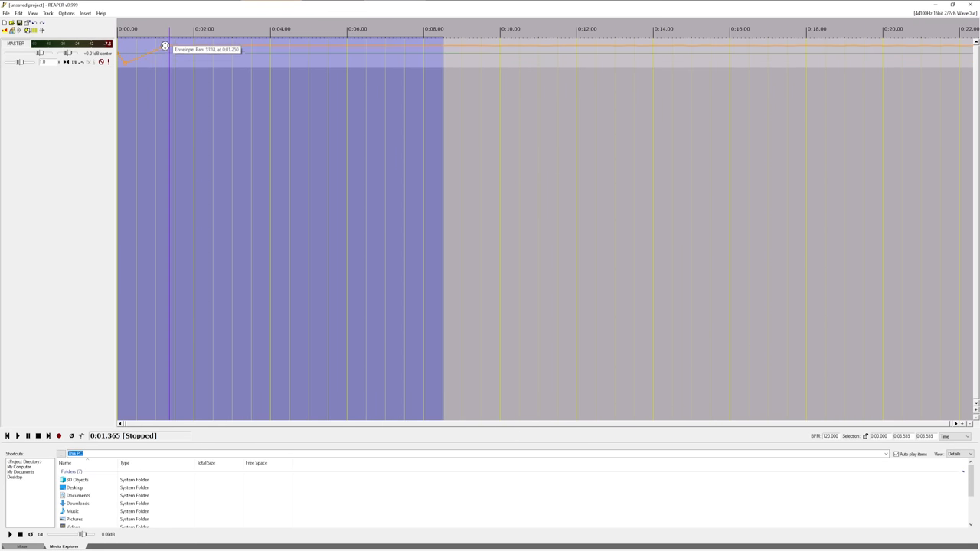
{"action": "left_click_drag", "start_coordinate": [165, 46], "coordinate": [207, 54]}
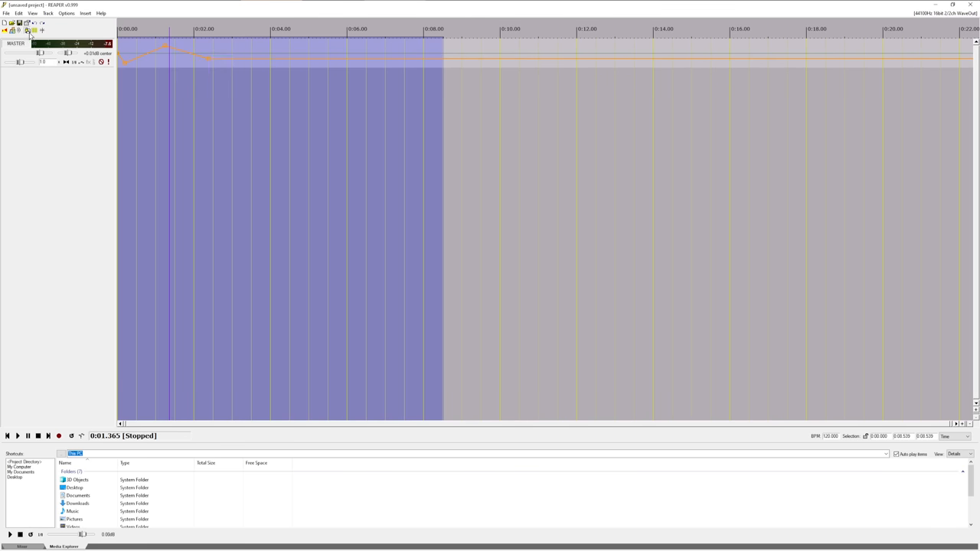
{"action": "mouse_move", "coordinate": [227, 55]}
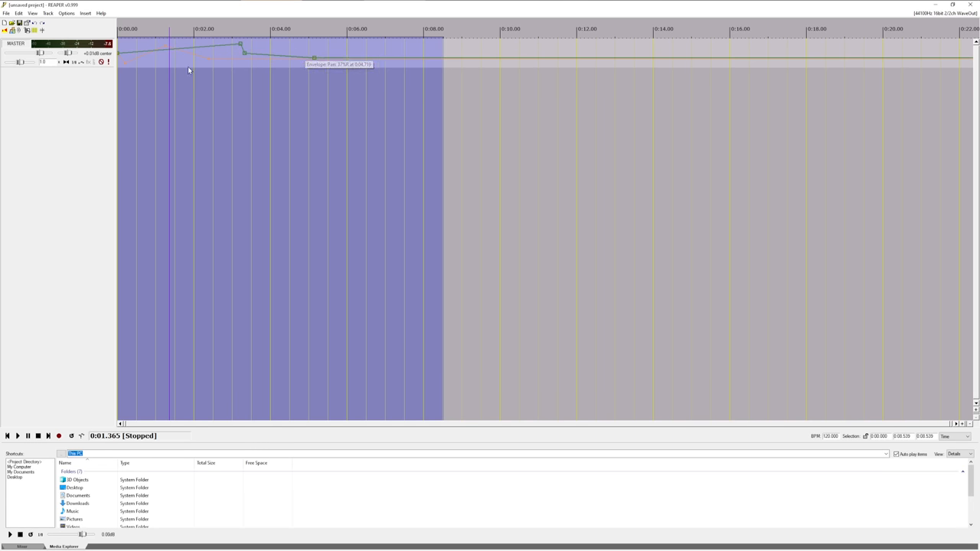
Insert a new track from the track-area menu and arm it for recording.
{"action": "right_click", "coordinate": [84, 92]}
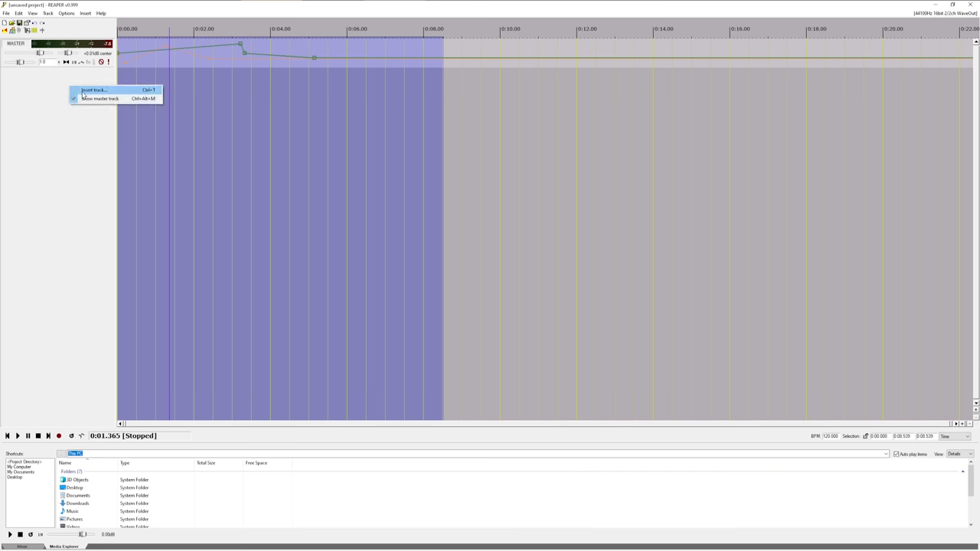
{"action": "left_click", "coordinate": [94, 90]}
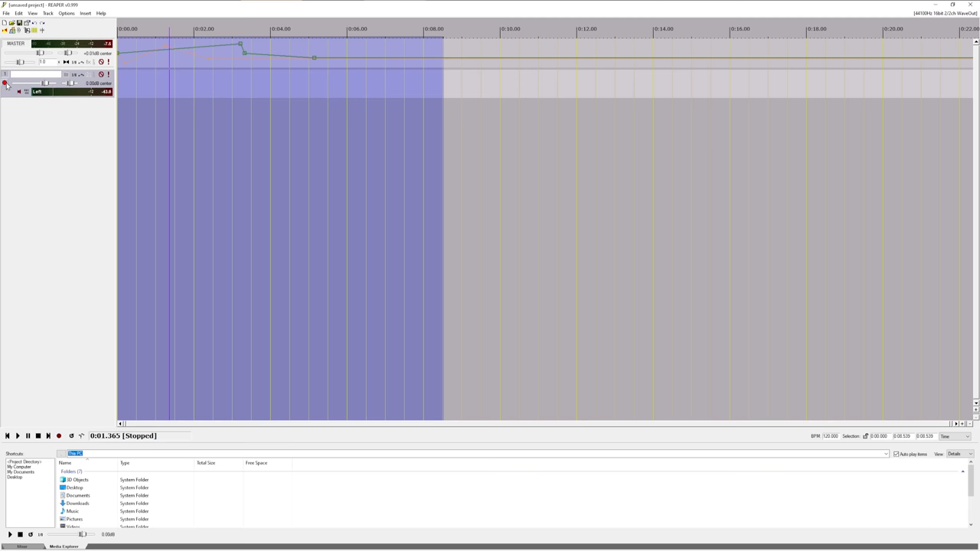
{"action": "left_click", "coordinate": [58, 436]}
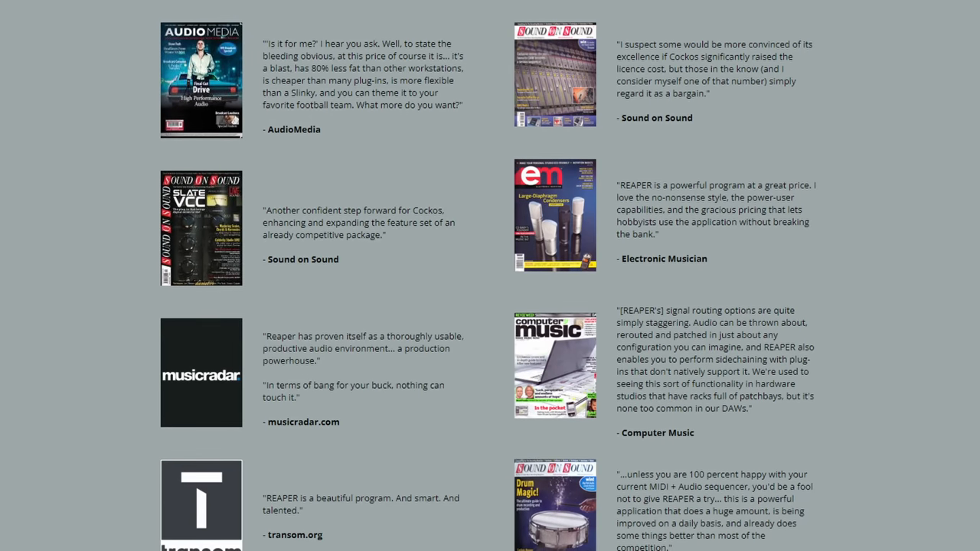
Add VST: ReaComp (Cockos) to the recorded track's FX chain.
{"action": "scroll", "scroll_direction": "down", "scroll_amount": 3}
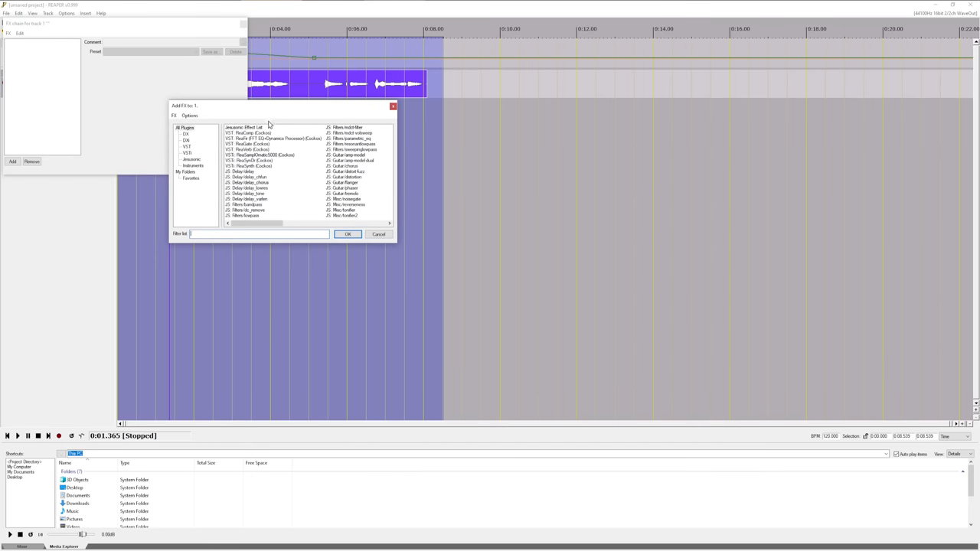
{"action": "left_click", "coordinate": [347, 234]}
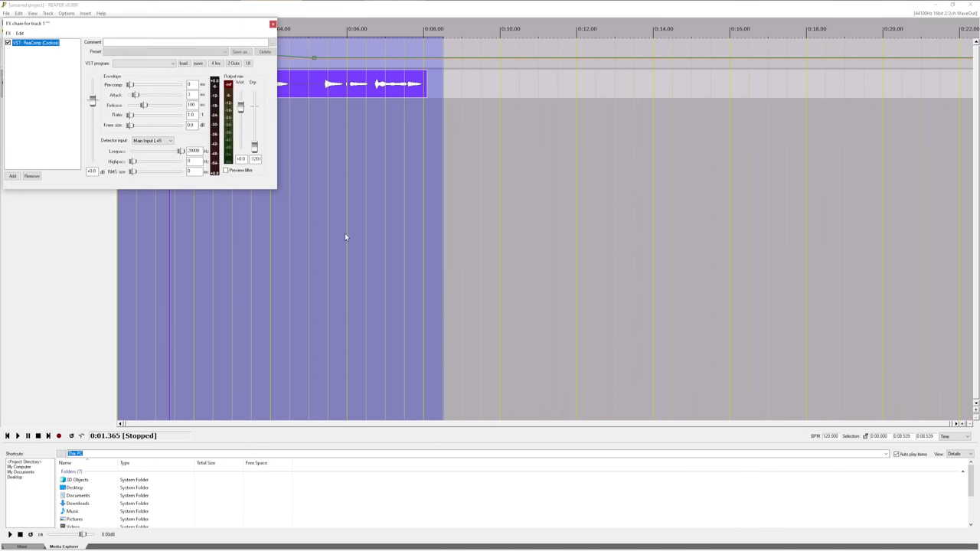
{"action": "left_click_drag", "start_coordinate": [138, 23], "coordinate": [383, 152]}
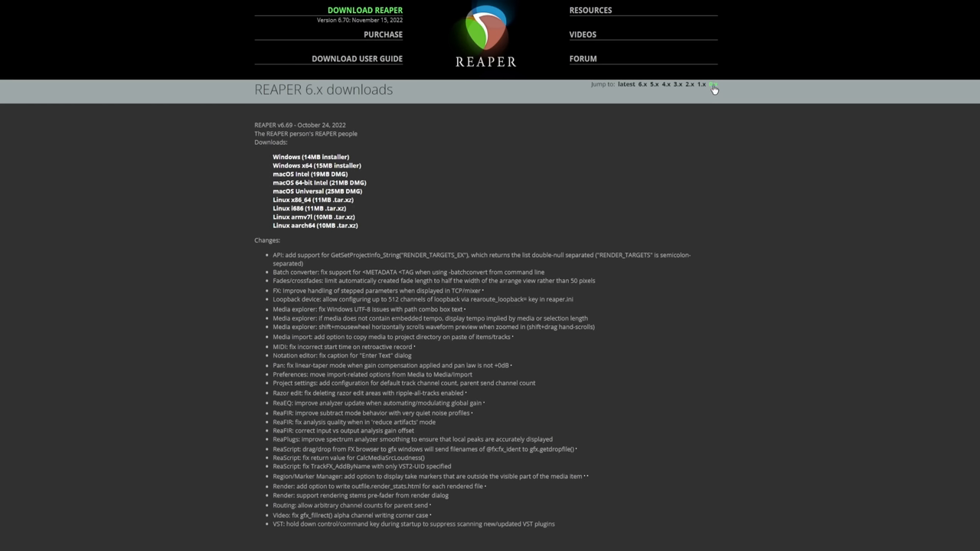
Page through the 0.x, 1.x, 2.x, 3.x and 4.x old-version download sections.
{"action": "left_click", "coordinate": [711, 84]}
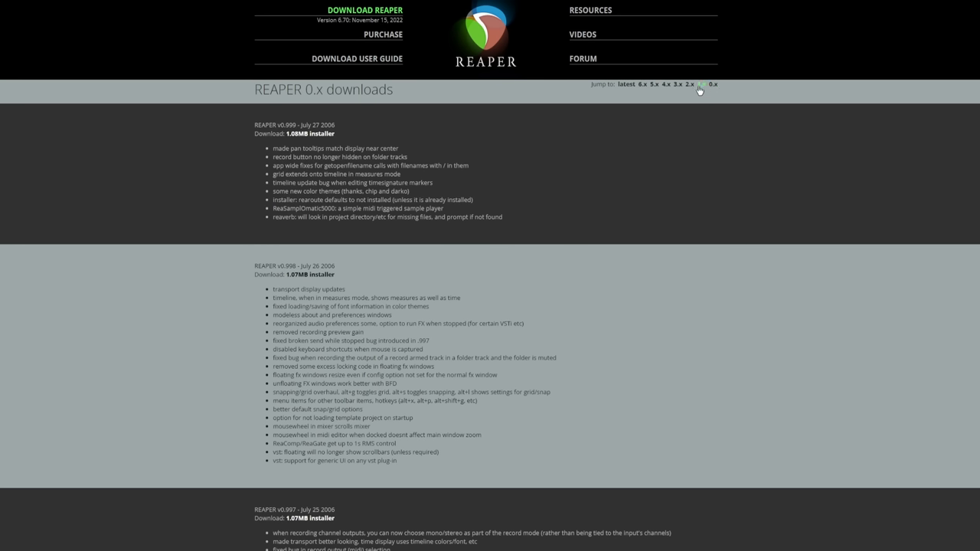
{"action": "left_click", "coordinate": [700, 85]}
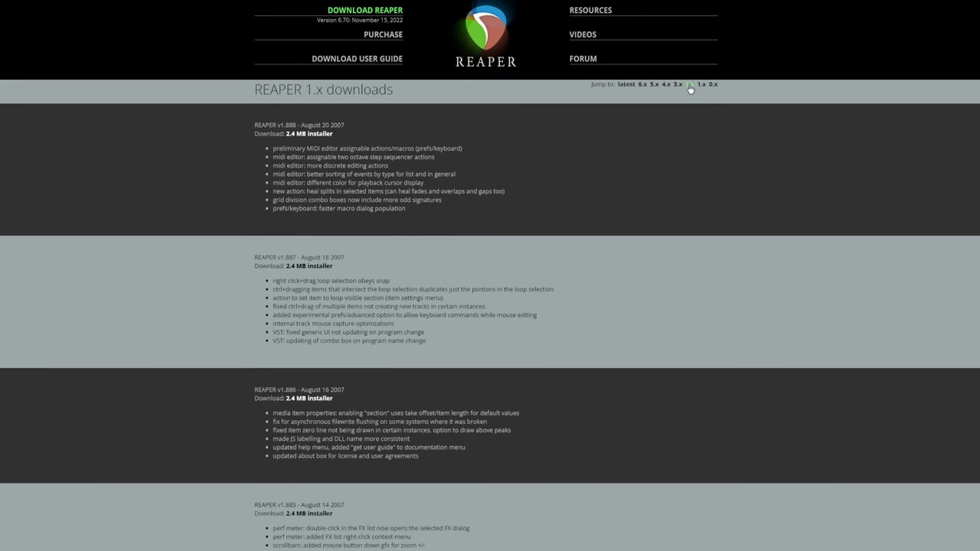
{"action": "left_click", "coordinate": [688, 84]}
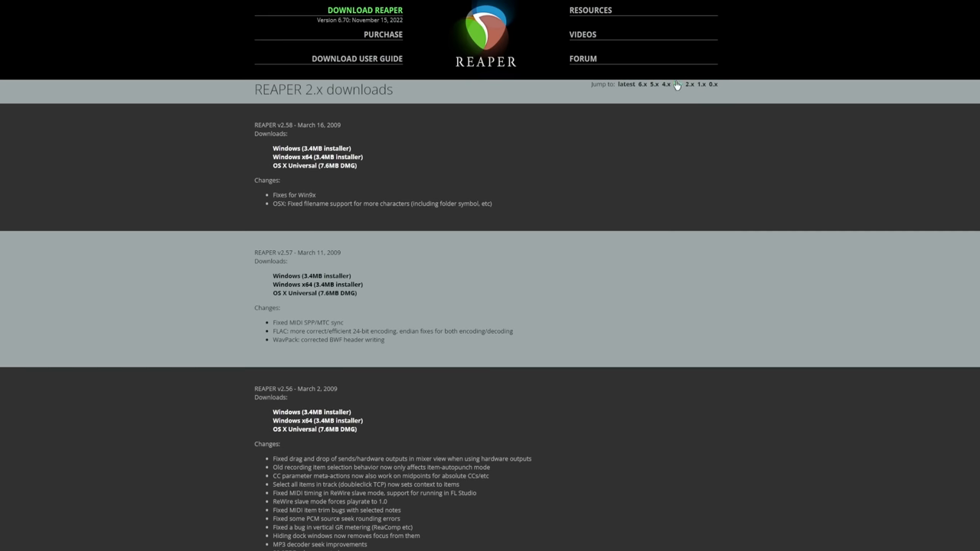
{"action": "left_click", "coordinate": [677, 84]}
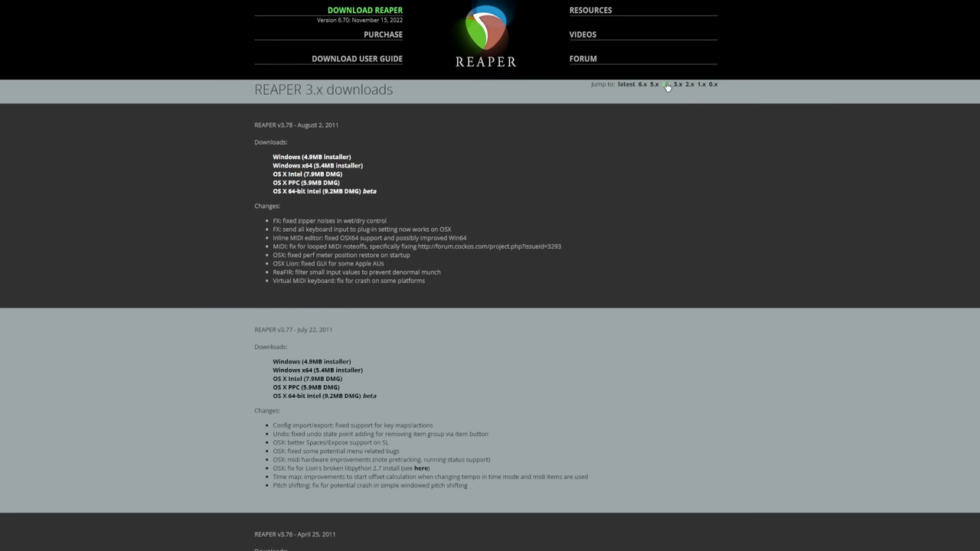
{"action": "left_click", "coordinate": [659, 84]}
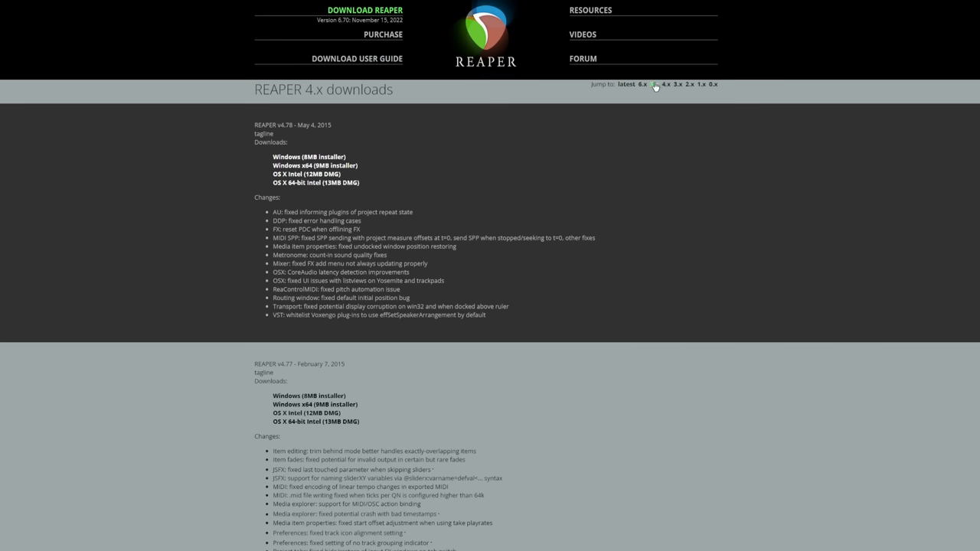
{"action": "left_click", "coordinate": [656, 84]}
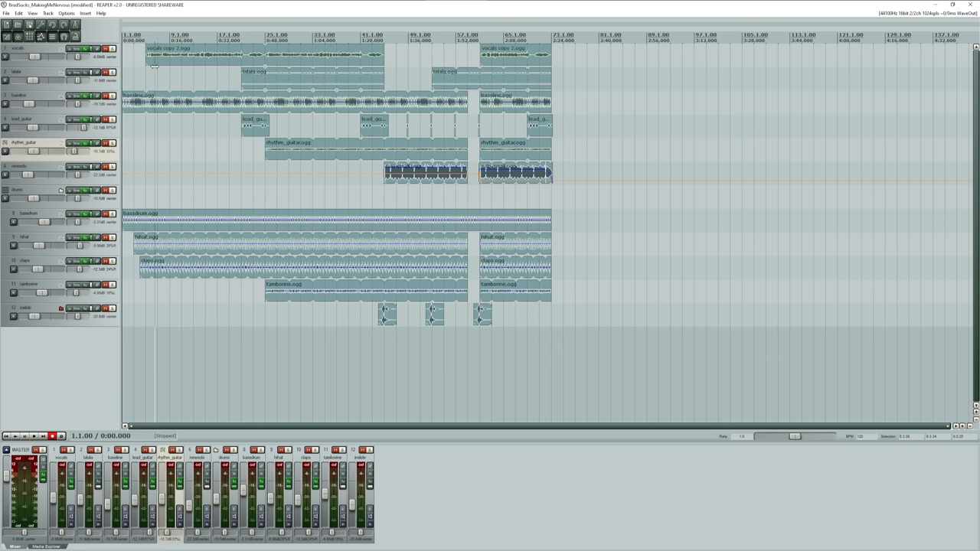
Play the song, try and cancel opening or creating a project, then stop playback.
{"action": "left_click", "coordinate": [15, 436]}
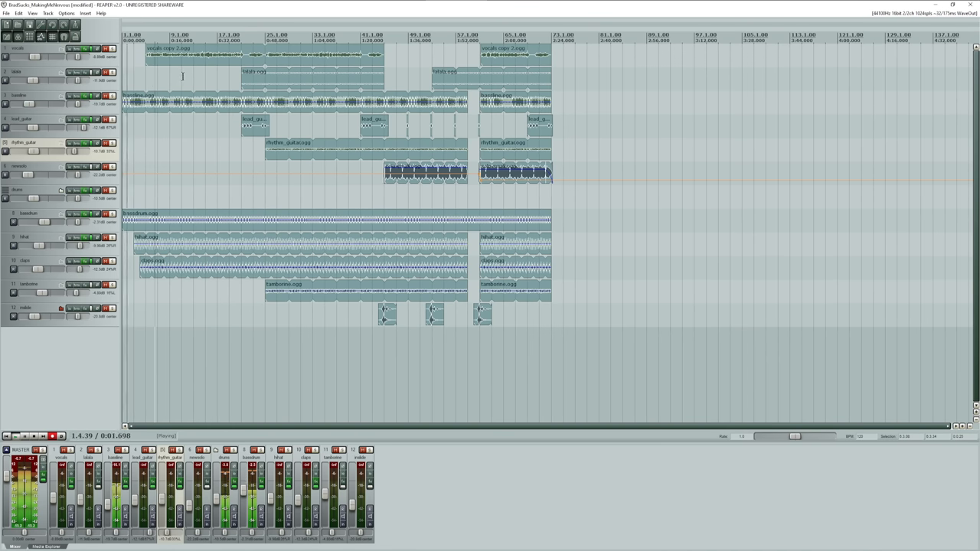
{"action": "left_click", "coordinate": [68, 13]}
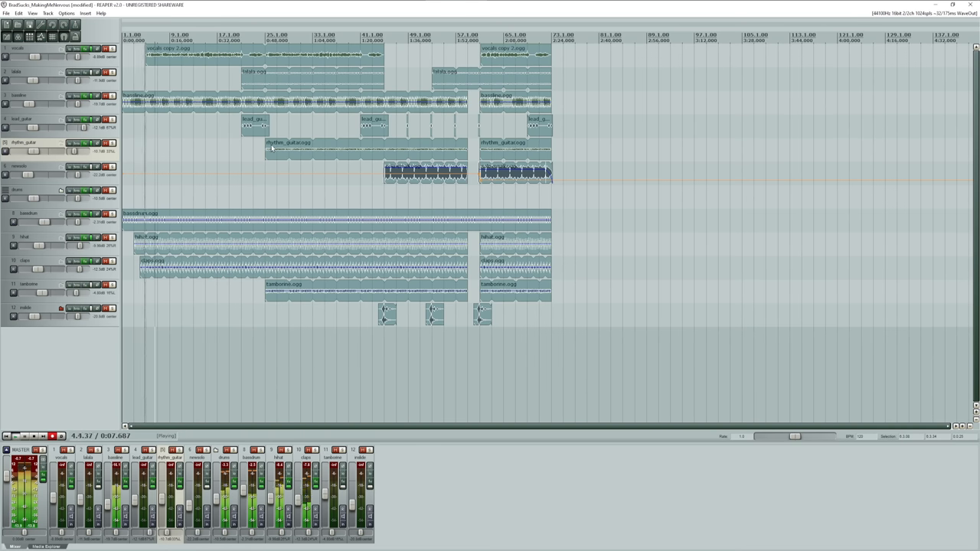
{"action": "right_click", "coordinate": [254, 120]}
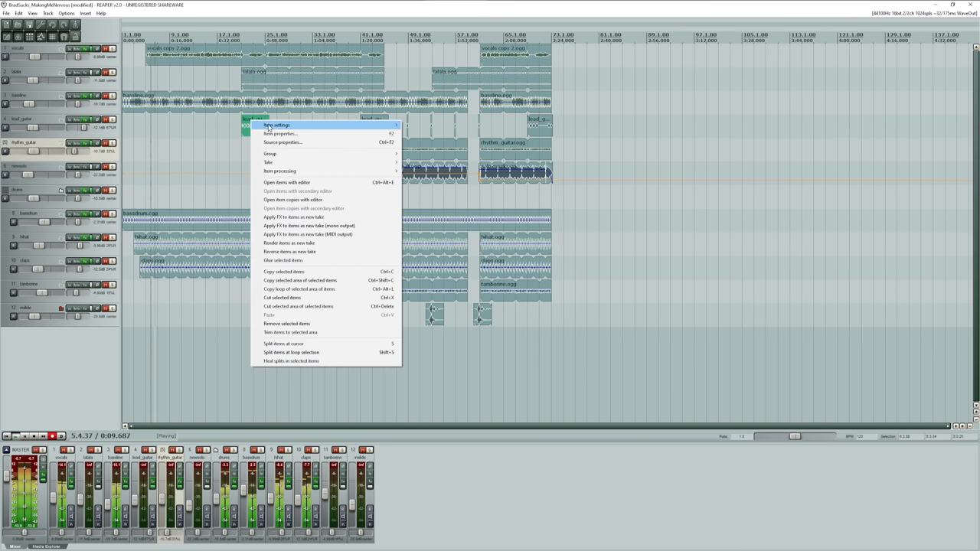
{"action": "mouse_move", "coordinate": [291, 124]}
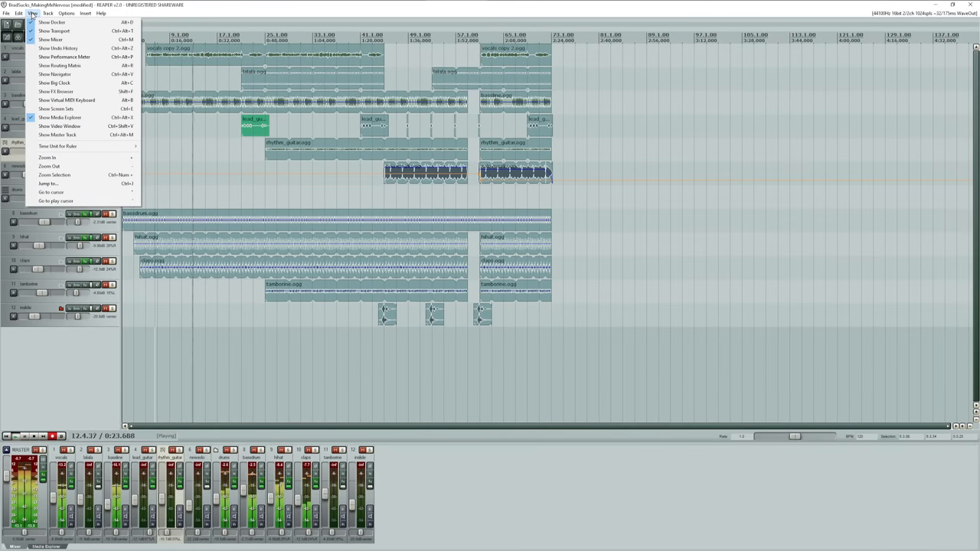
{"action": "left_click", "coordinate": [66, 13]}
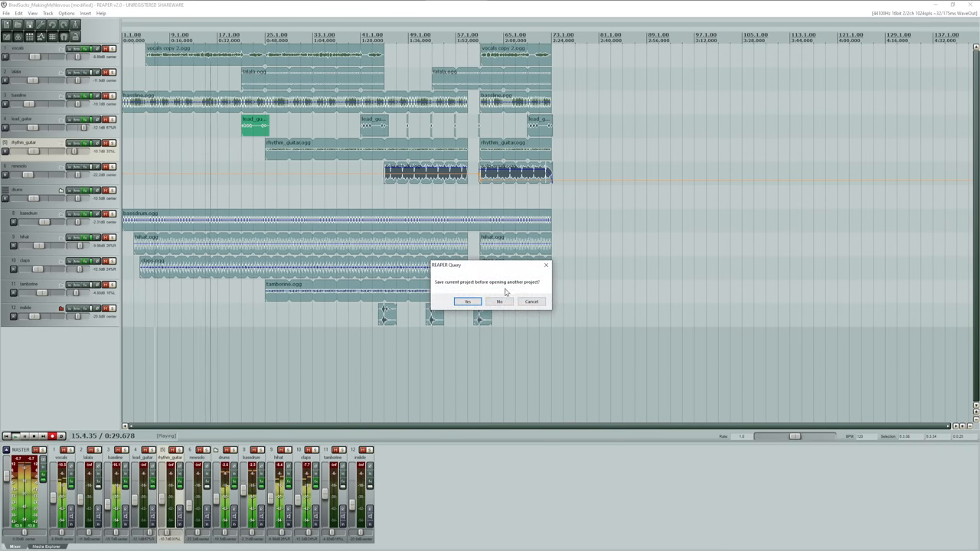
{"action": "left_click", "coordinate": [499, 301]}
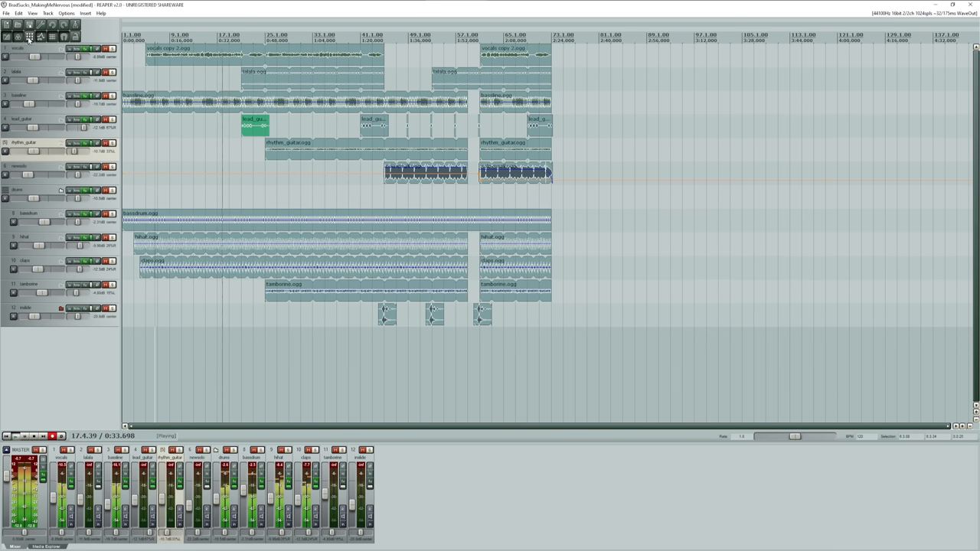
{"action": "left_click", "coordinate": [7, 13]}
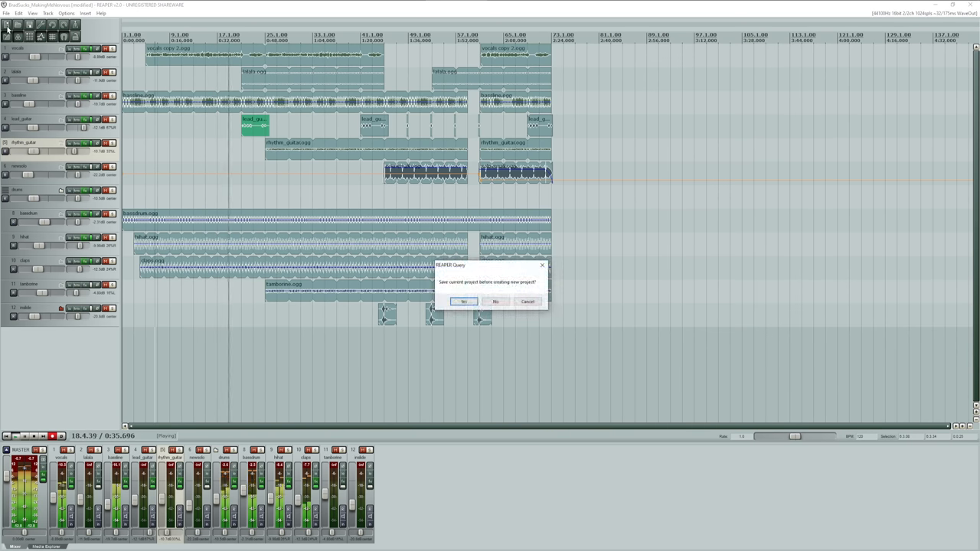
{"action": "left_click", "coordinate": [496, 300]}
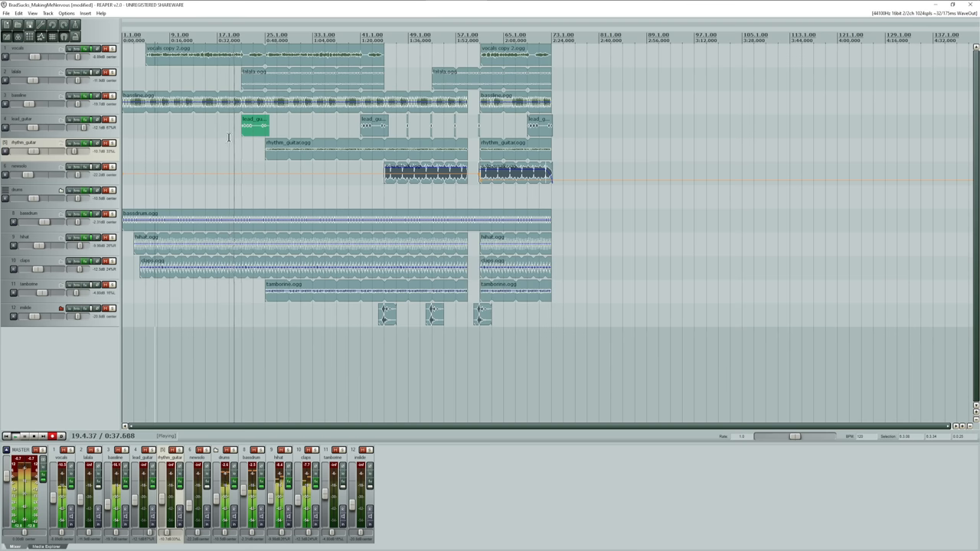
{"action": "left_click", "coordinate": [85, 13]}
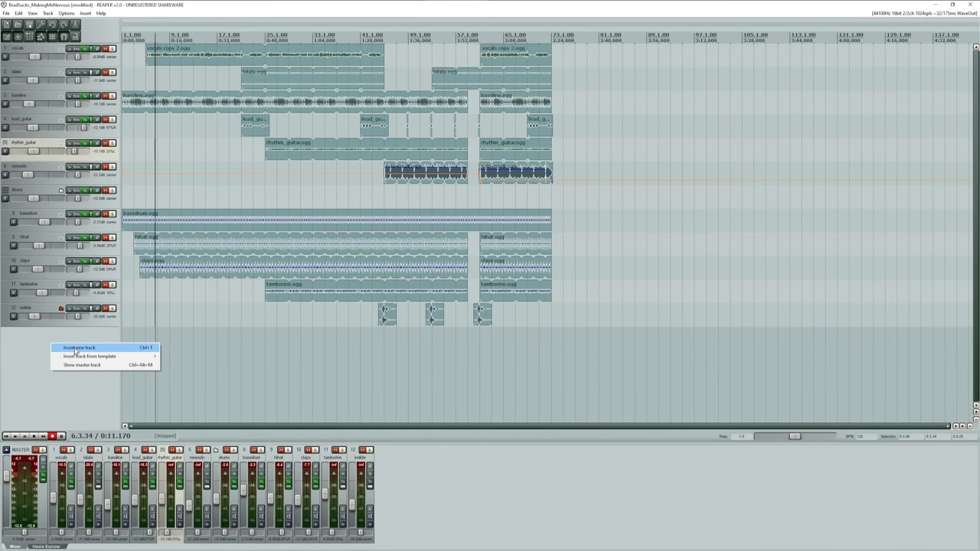
Add empty track 6 and enable its Volume envelope.
{"action": "left_click", "coordinate": [78, 348]}
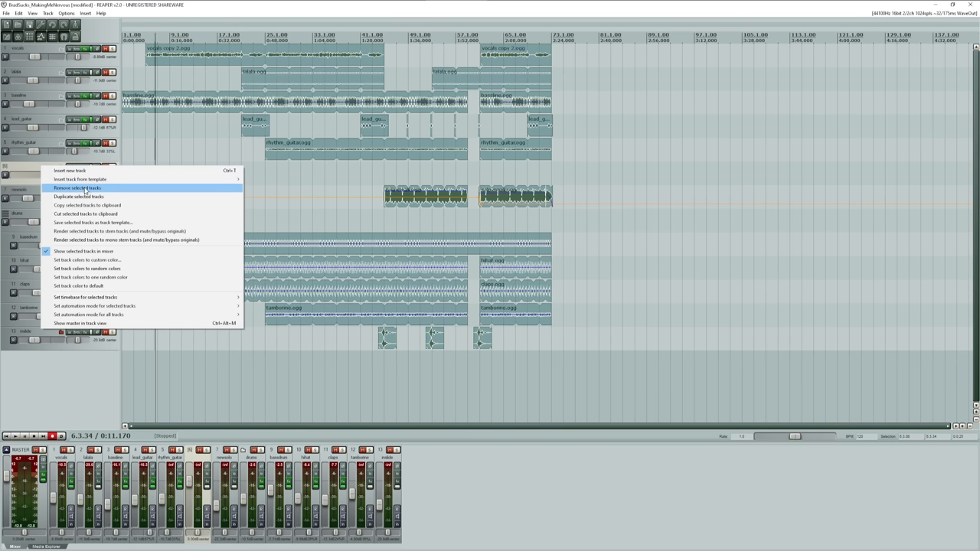
{"action": "left_click", "coordinate": [76, 188]}
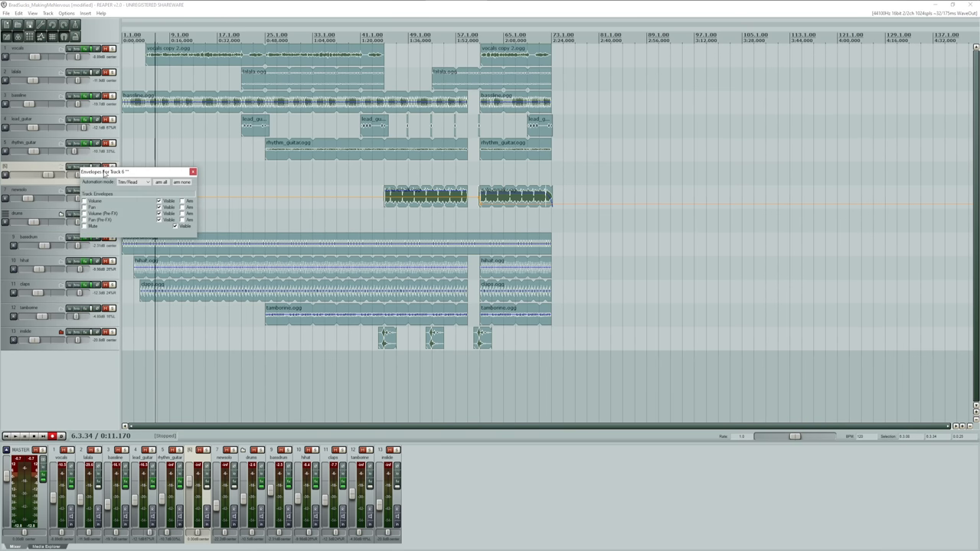
{"action": "left_click_drag", "start_coordinate": [114, 172], "coordinate": [233, 167]}
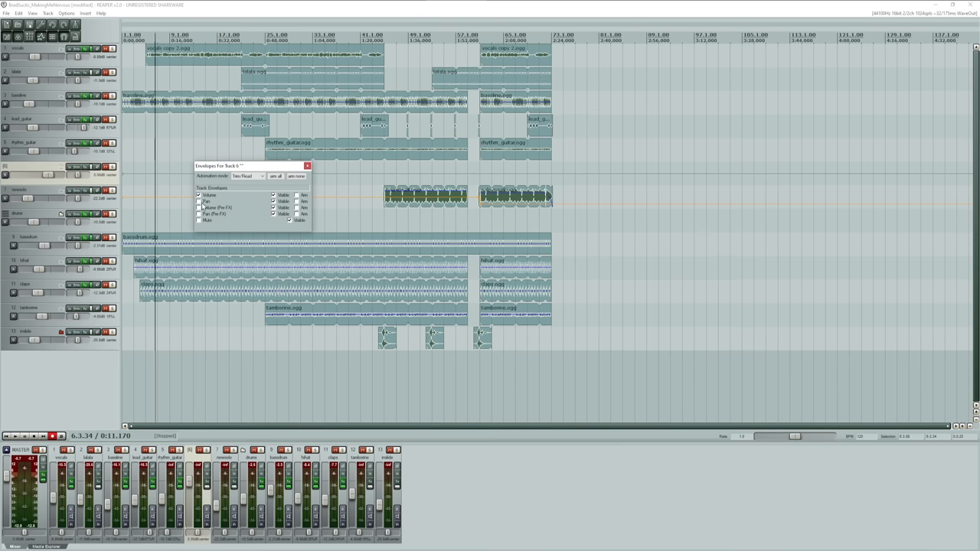
{"action": "mouse_move", "coordinate": [309, 166]}
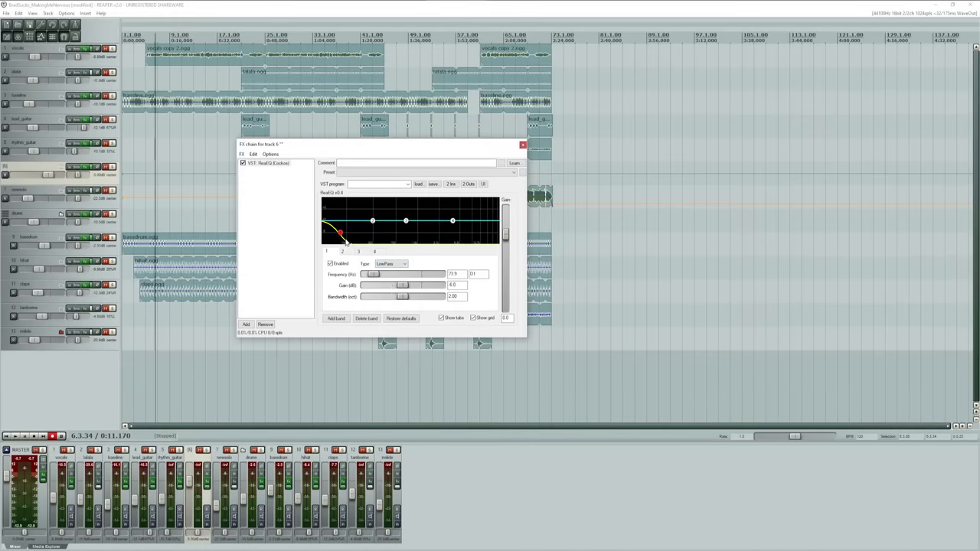
Set track 6's ReaEQ band type to HiPass.
{"action": "left_click", "coordinate": [392, 263]}
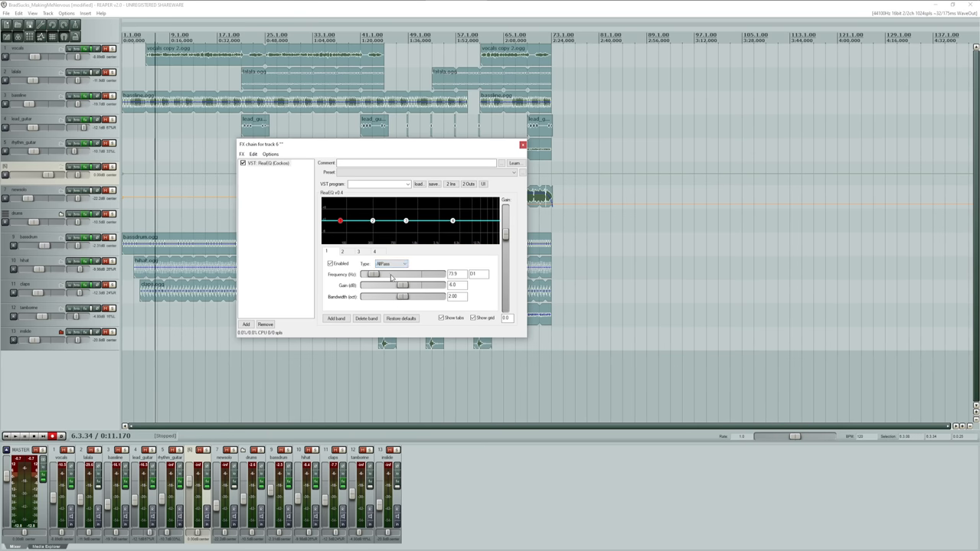
{"action": "left_click", "coordinate": [391, 263]}
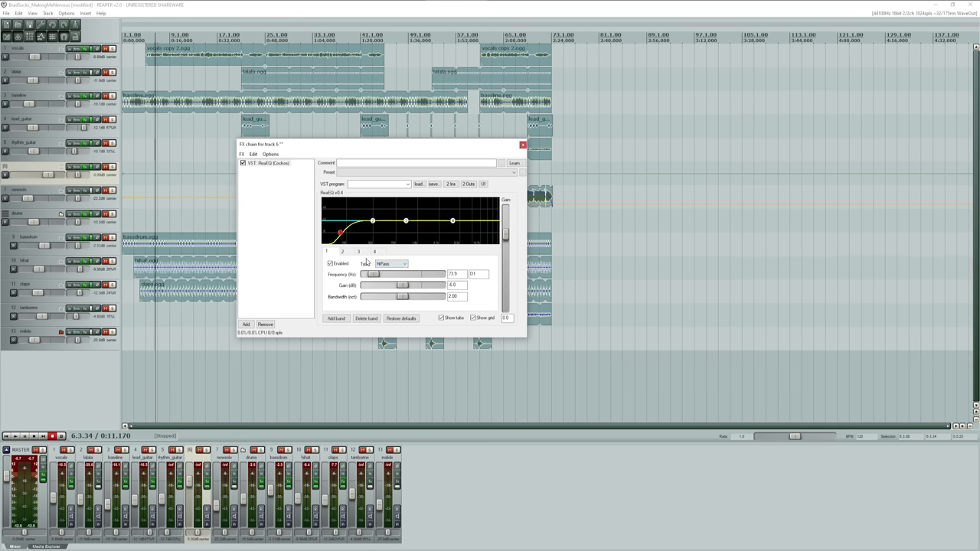
{"action": "left_click_drag", "start_coordinate": [339, 234], "coordinate": [342, 233]}
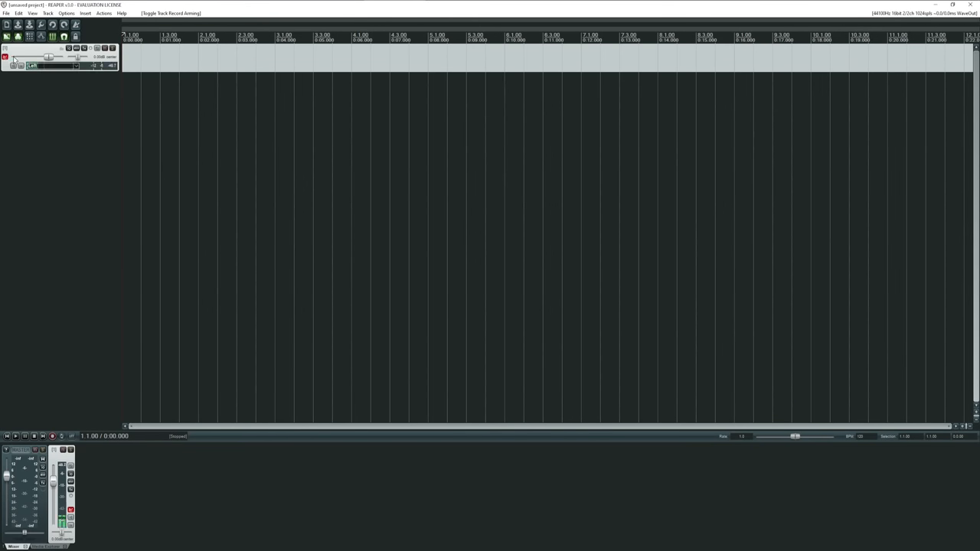
Arm track 1 and start recording a take onto it.
{"action": "left_click", "coordinate": [52, 436]}
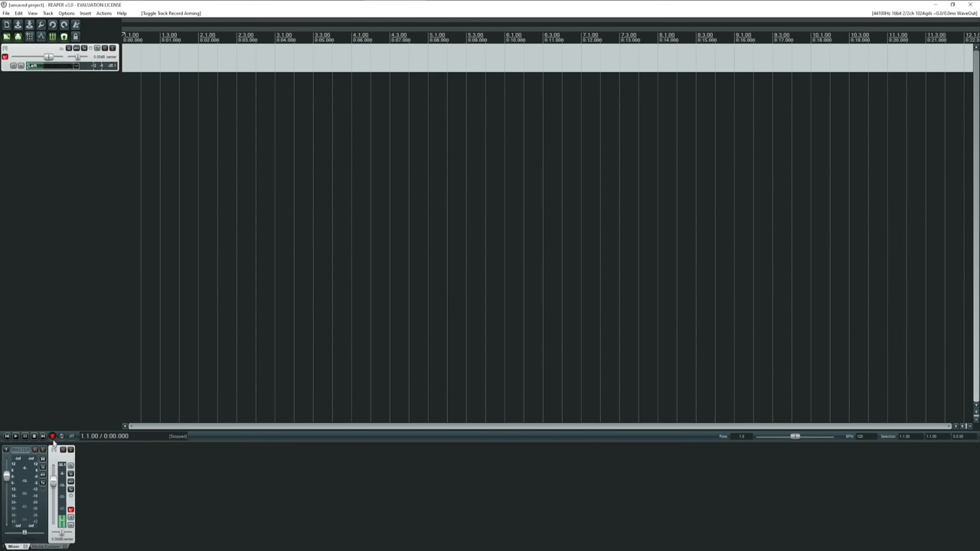
{"action": "left_click", "coordinate": [52, 436]}
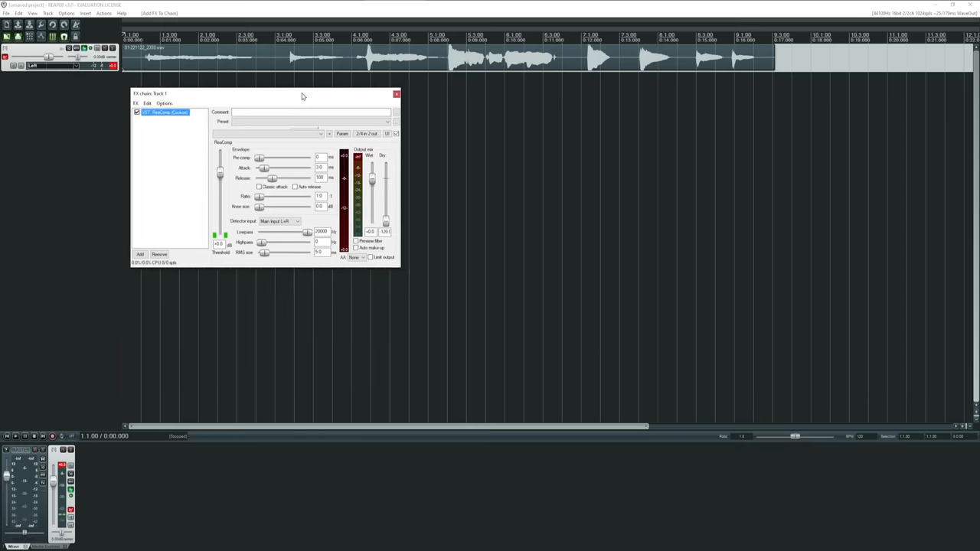
Drop ReaComp's threshold to about -47.9 dB, set detector highpass to 516 Hz, and close.
{"action": "left_click_drag", "start_coordinate": [264, 93], "coordinate": [413, 123]}
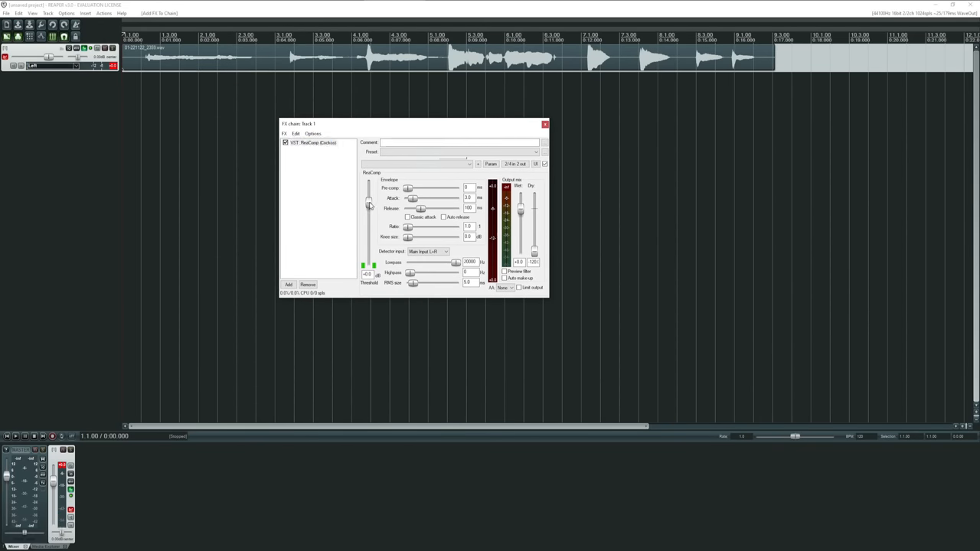
{"action": "left_click_drag", "start_coordinate": [368, 202], "coordinate": [368, 214]}
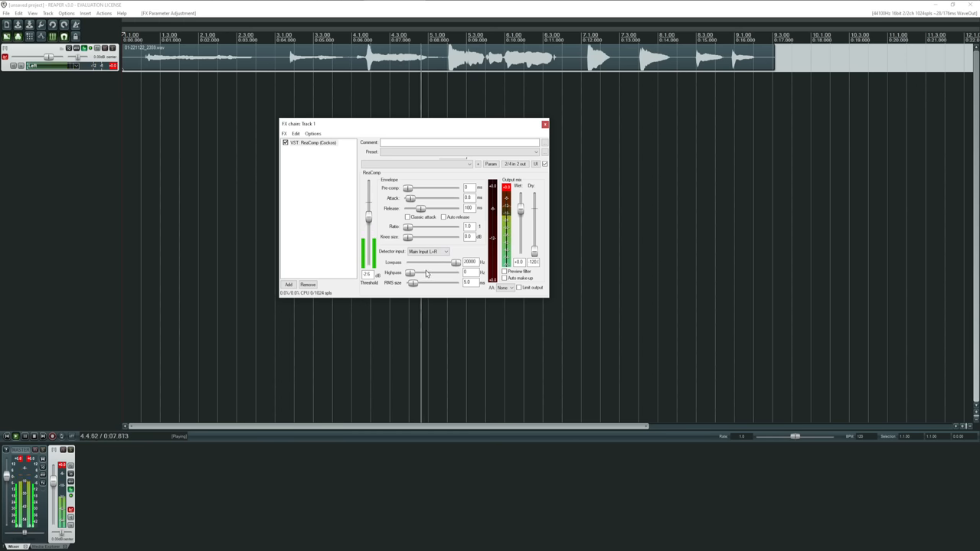
{"action": "left_click_drag", "start_coordinate": [412, 273], "coordinate": [427, 273]}
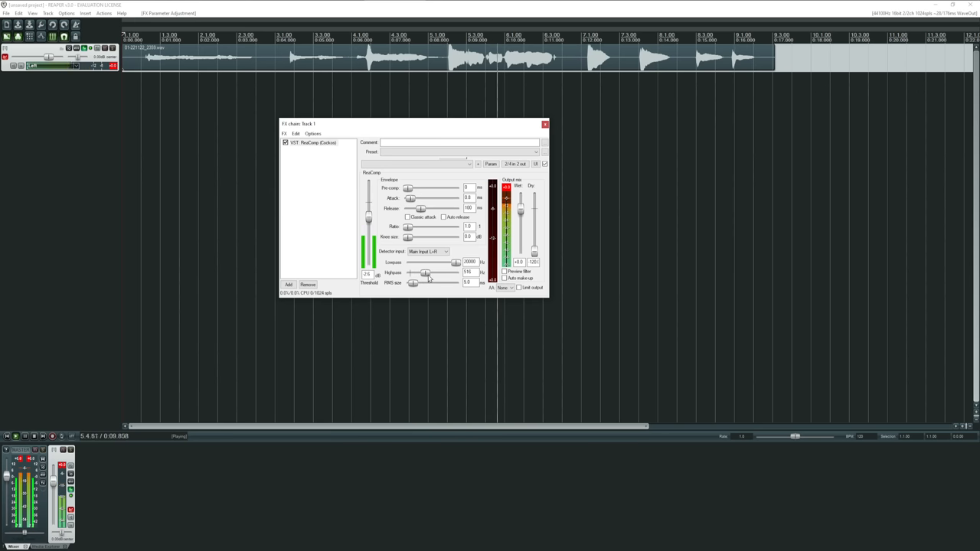
{"action": "left_click_drag", "start_coordinate": [370, 221], "coordinate": [370, 248]}
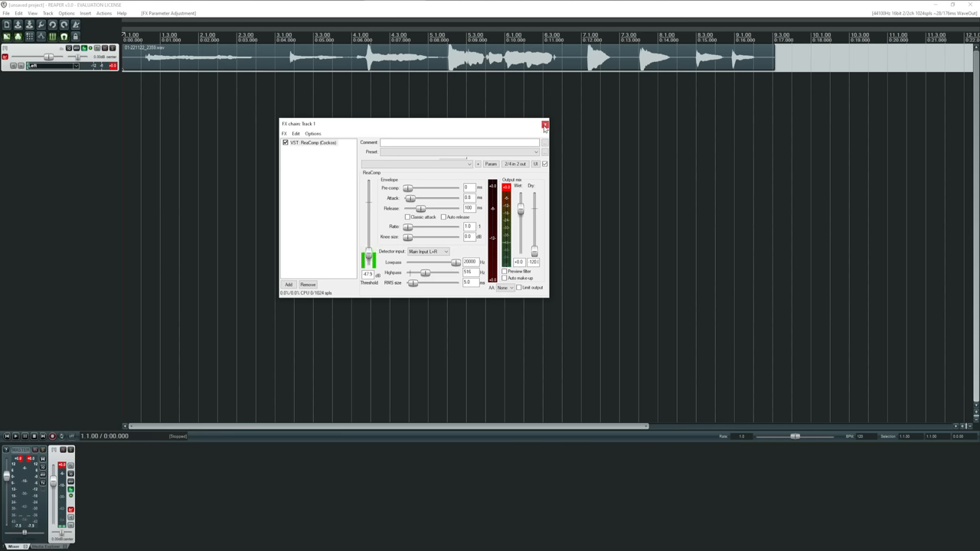
{"action": "left_click", "coordinate": [544, 124]}
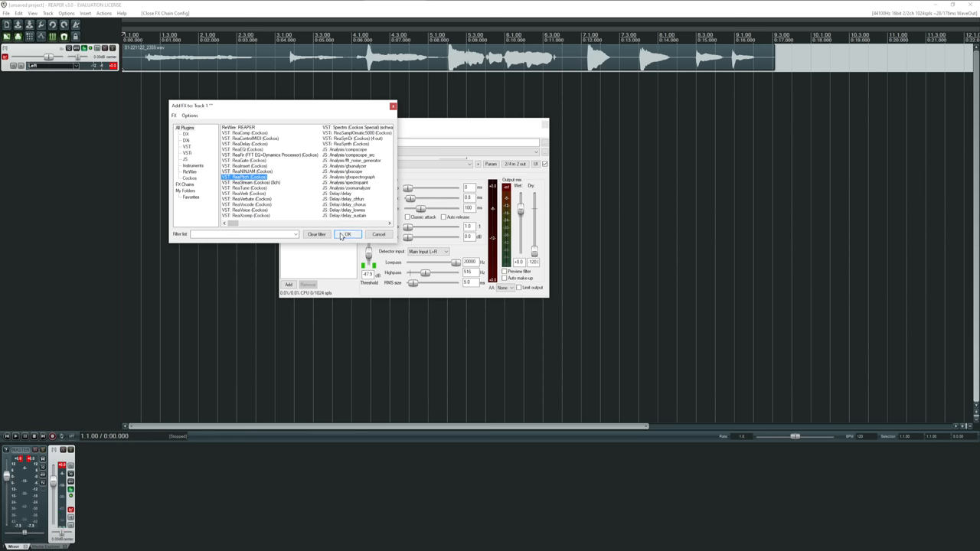
Add ReaTune to track 1, toggle its Correction-tab target notes, and open the MIDI item.
{"action": "left_click", "coordinate": [346, 234]}
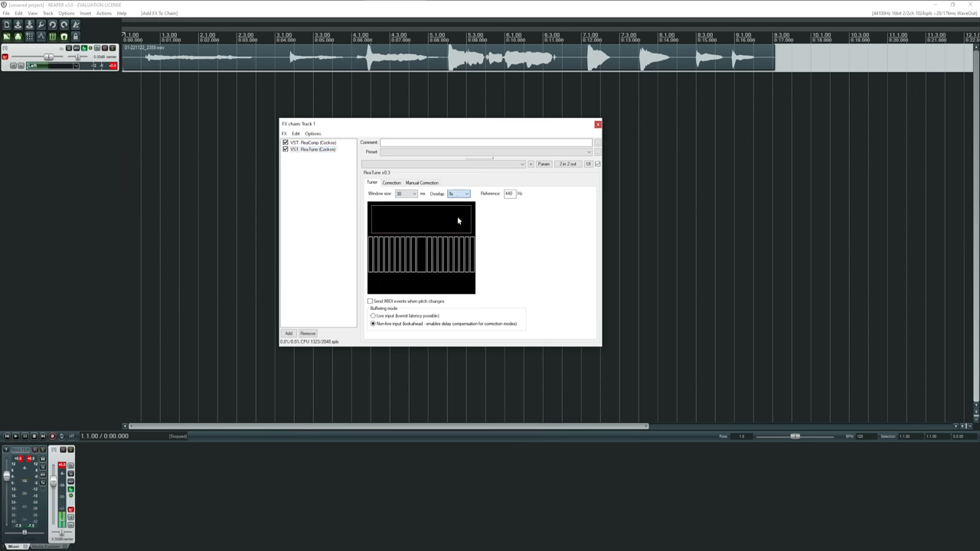
{"action": "left_click", "coordinate": [392, 182]}
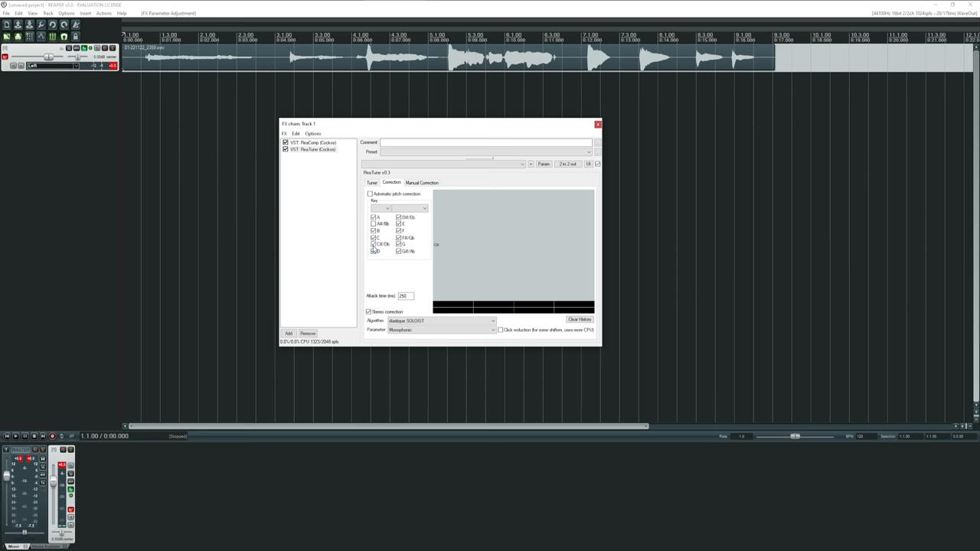
{"action": "left_click", "coordinate": [398, 223]}
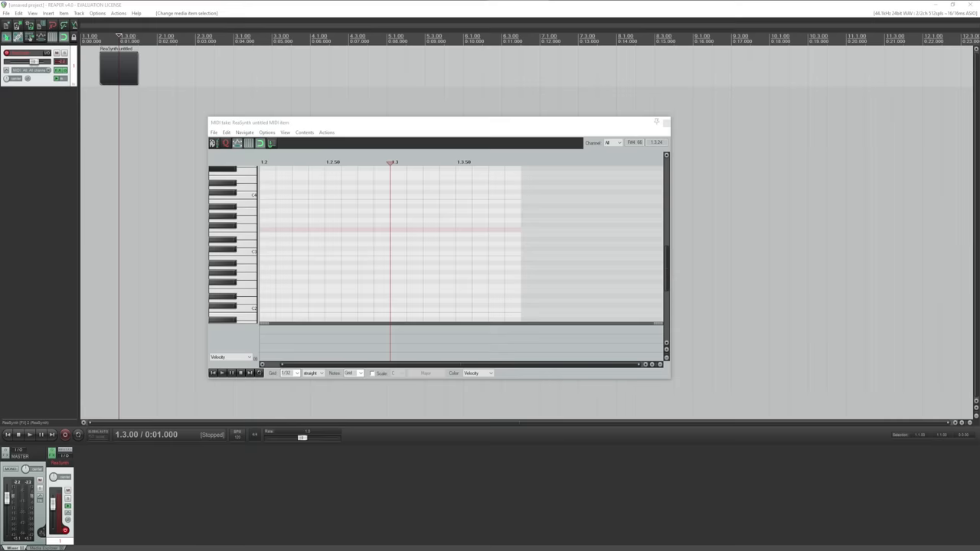
{"action": "left_click", "coordinate": [233, 196]}
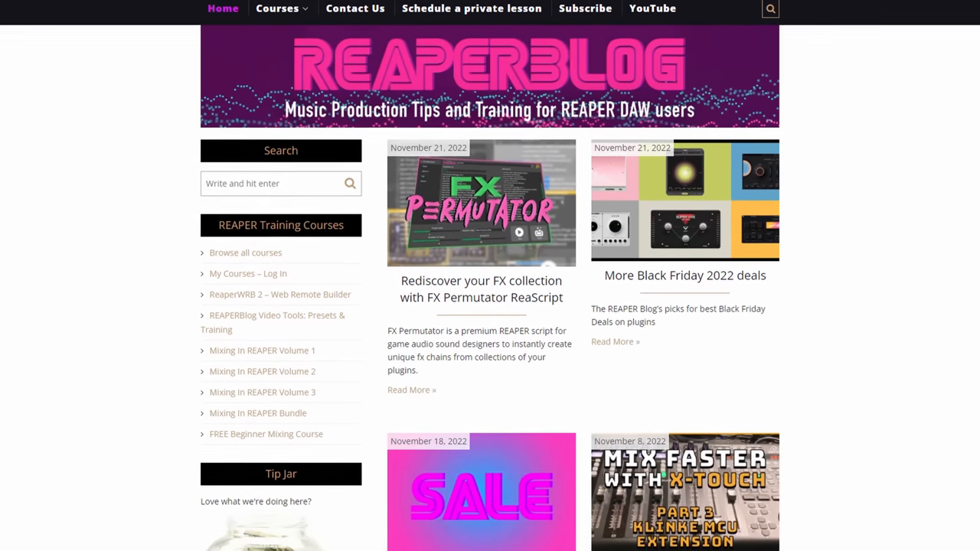
{"action": "scroll", "scroll_direction": "down", "scroll_amount": 3}
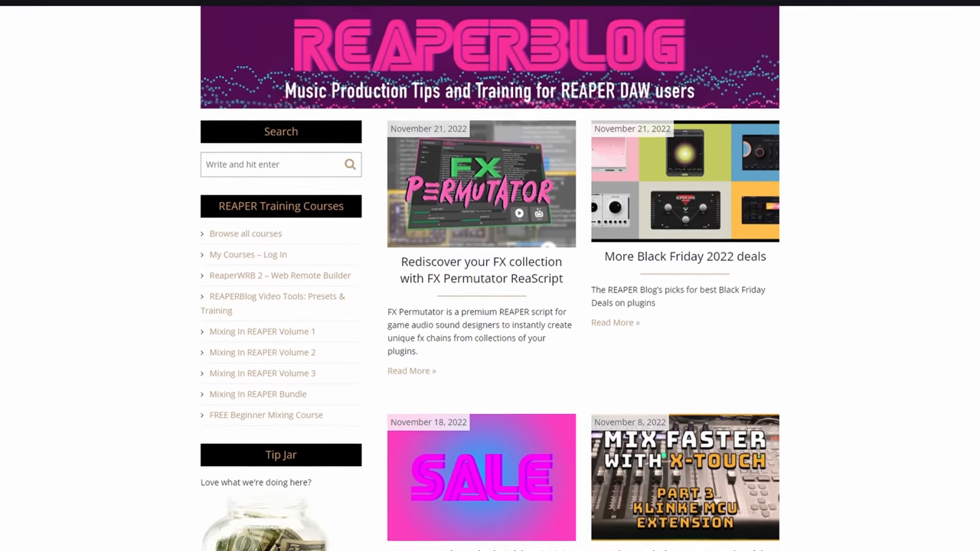
{"action": "scroll", "scroll_direction": "down", "scroll_amount": 3}
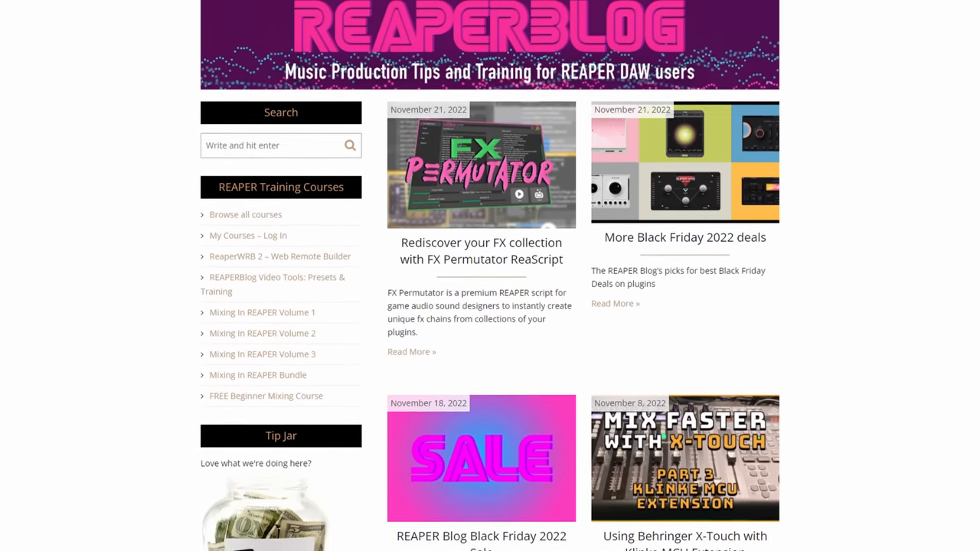
{"action": "scroll", "scroll_direction": "down", "scroll_amount": 3}
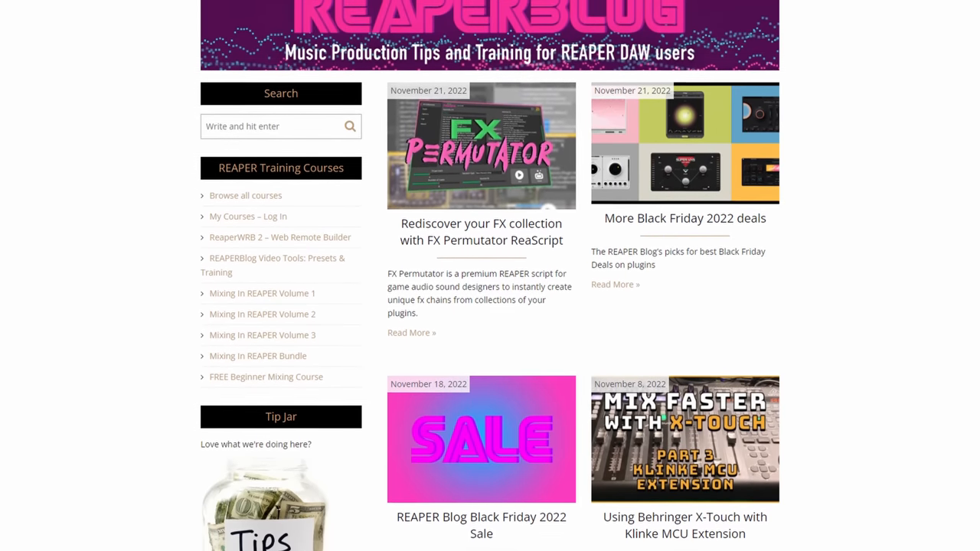
{"action": "scroll", "scroll_direction": "down", "scroll_amount": 3}
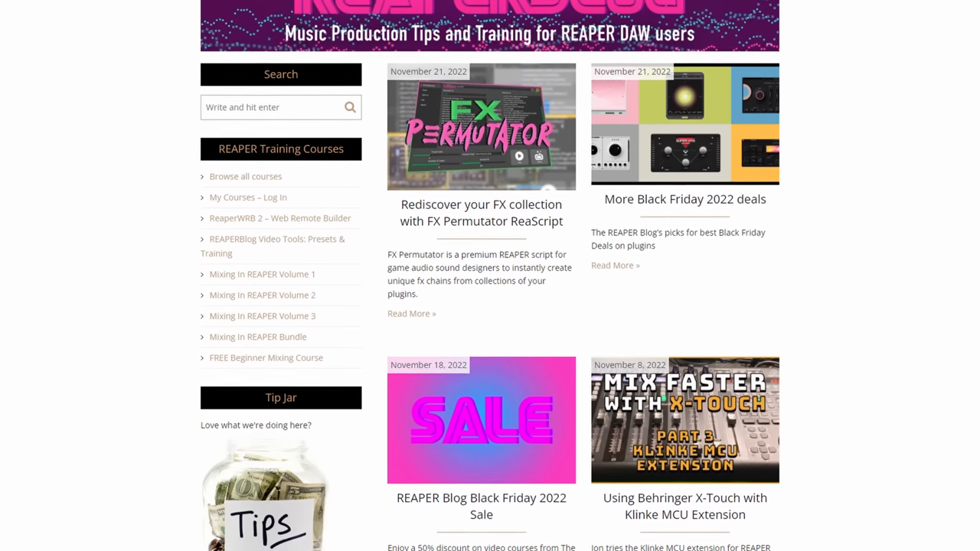
{"action": "scroll", "scroll_direction": "down", "scroll_amount": 3}
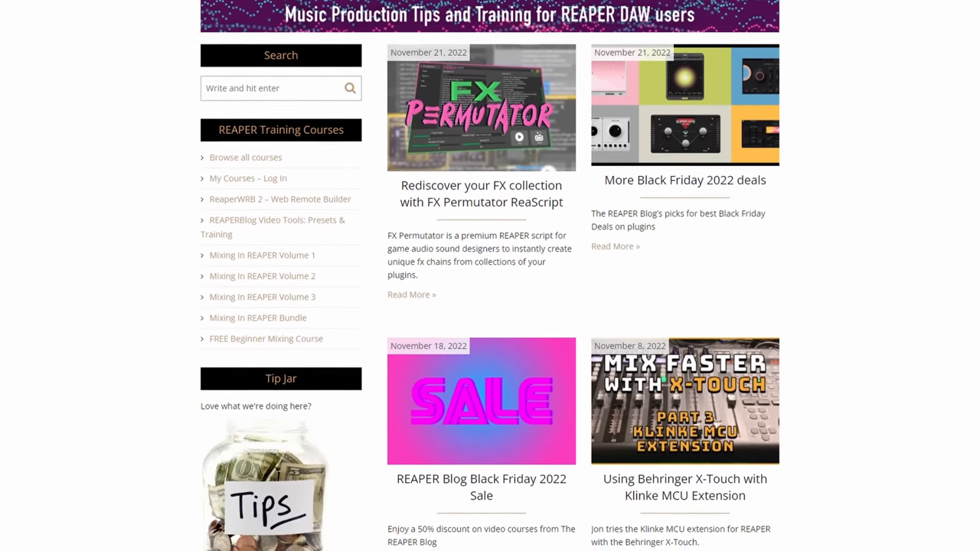
{"action": "scroll", "scroll_direction": "down", "scroll_amount": 3}
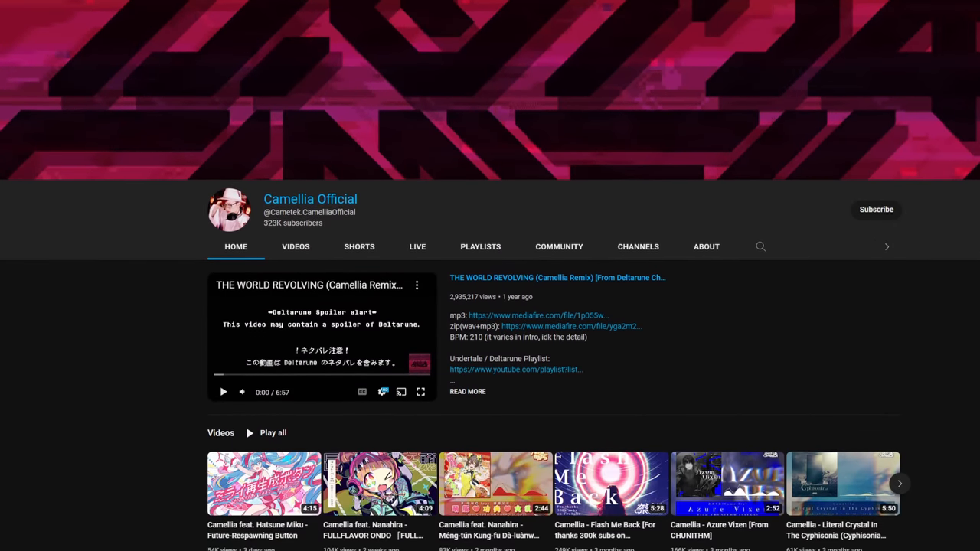
{"action": "scroll", "scroll_direction": "down", "scroll_amount": 3}
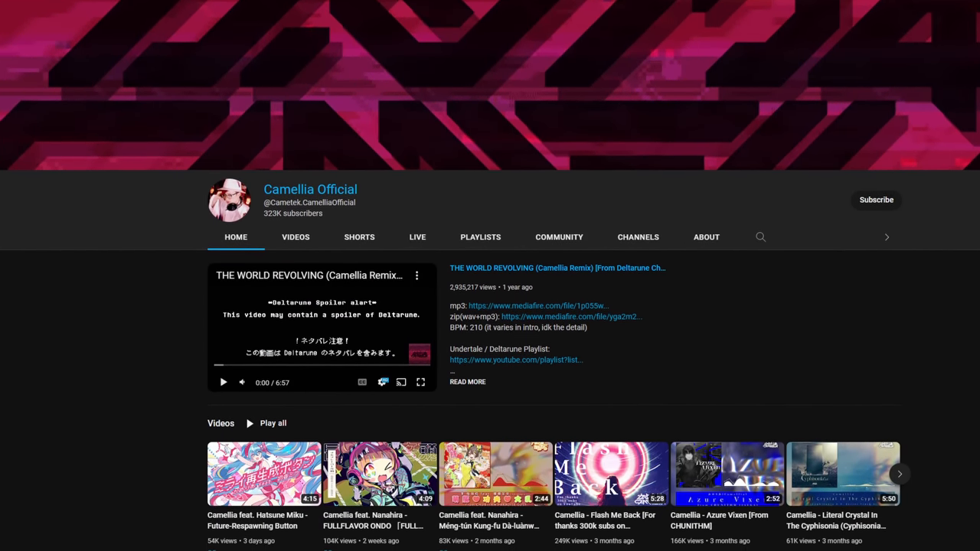
{"action": "scroll", "scroll_direction": "down", "scroll_amount": 3}
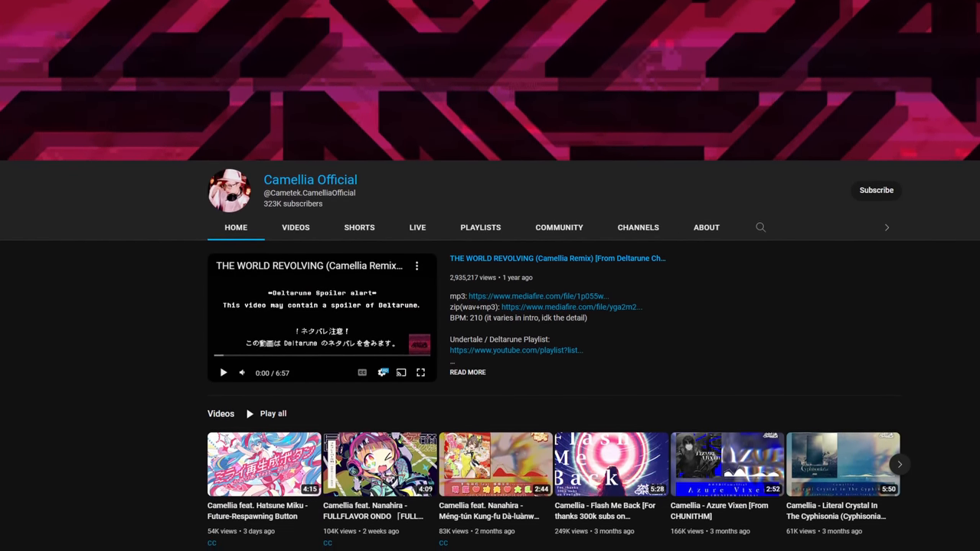
{"action": "scroll", "scroll_direction": "down", "scroll_amount": 3}
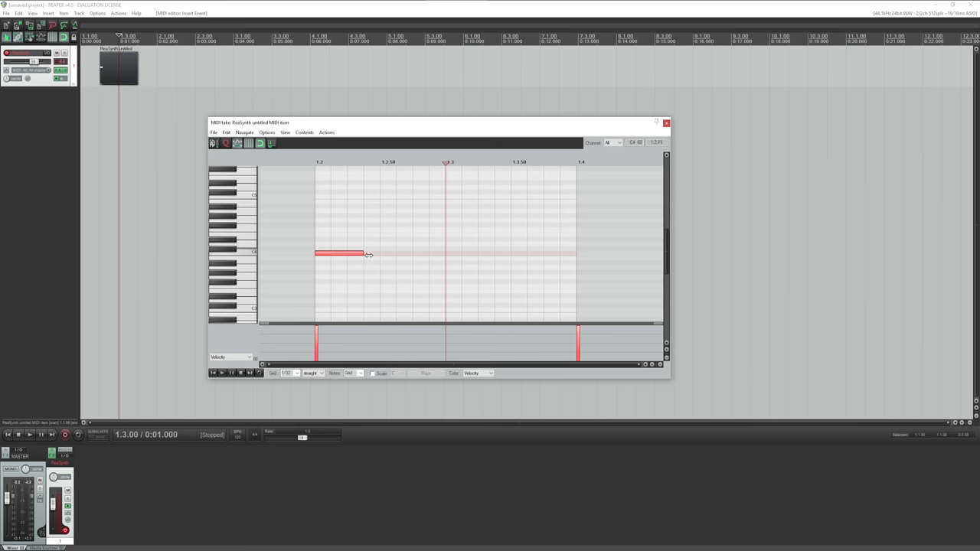
Draw a note at beat 1.2 in the piano roll and drag it longer.
{"action": "left_click_drag", "start_coordinate": [363, 253], "coordinate": [444, 253]}
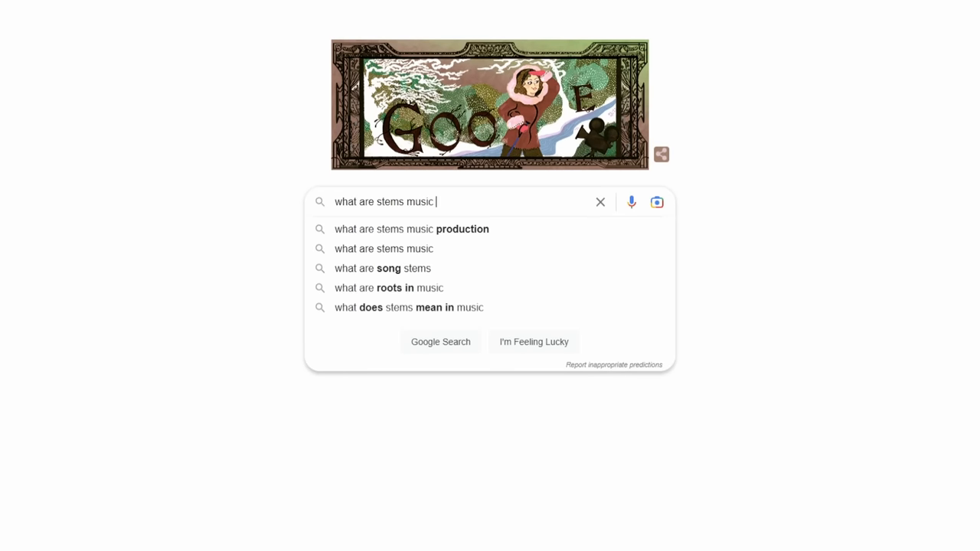
Run the Google search for 'what are stems music'.
{"action": "left_click", "coordinate": [411, 229]}
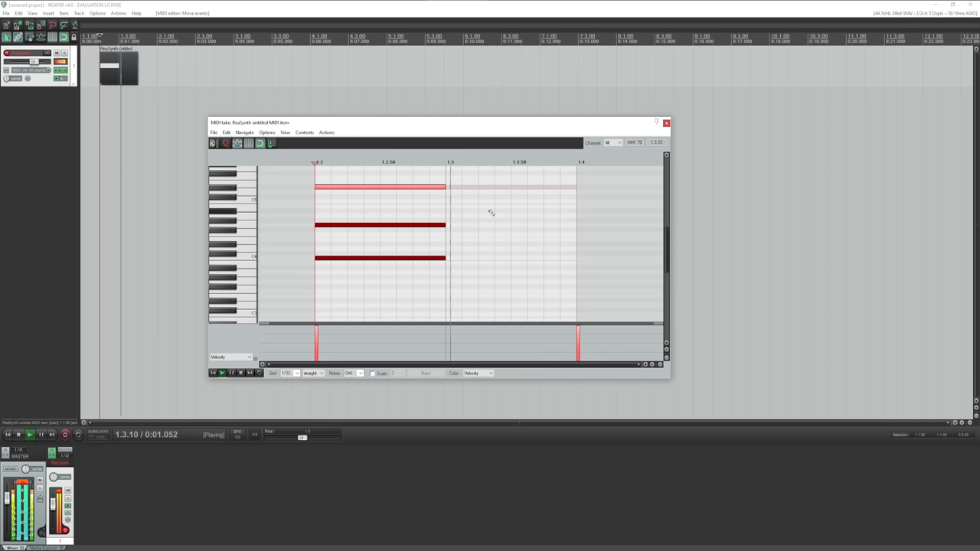
Start playback of the three stacked ReaSynth notes from the transport.
{"action": "left_click", "coordinate": [17, 434]}
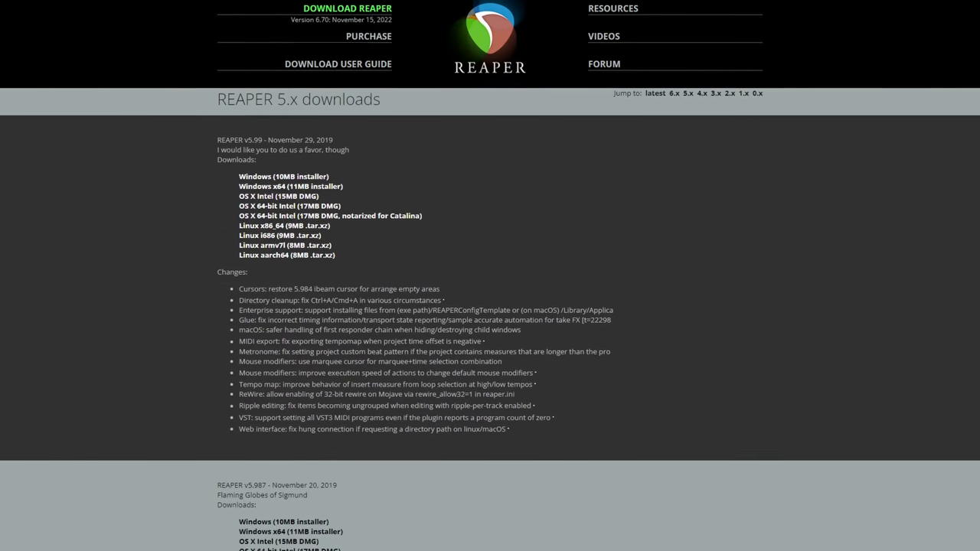
{"action": "scroll", "scroll_direction": "down", "scroll_amount": 3}
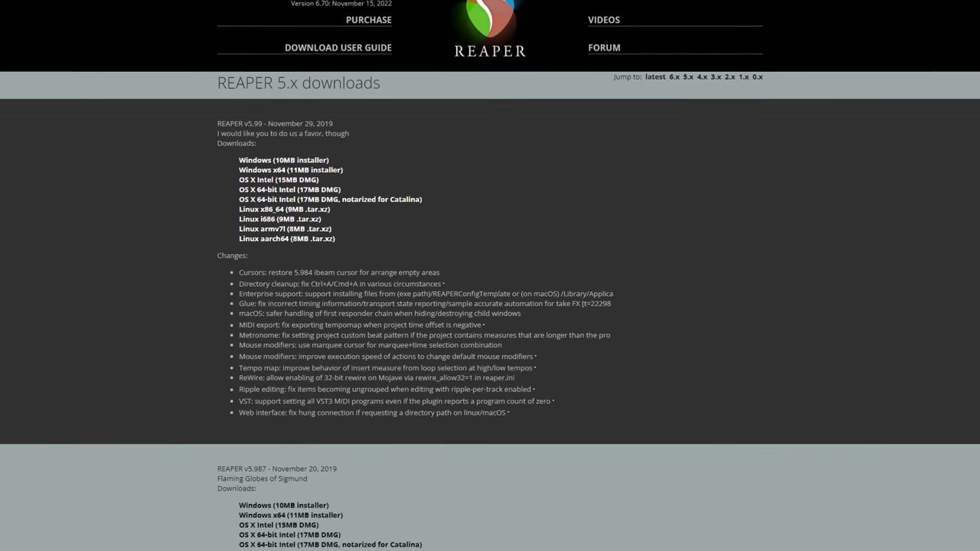
{"action": "scroll", "scroll_direction": "down", "scroll_amount": 3}
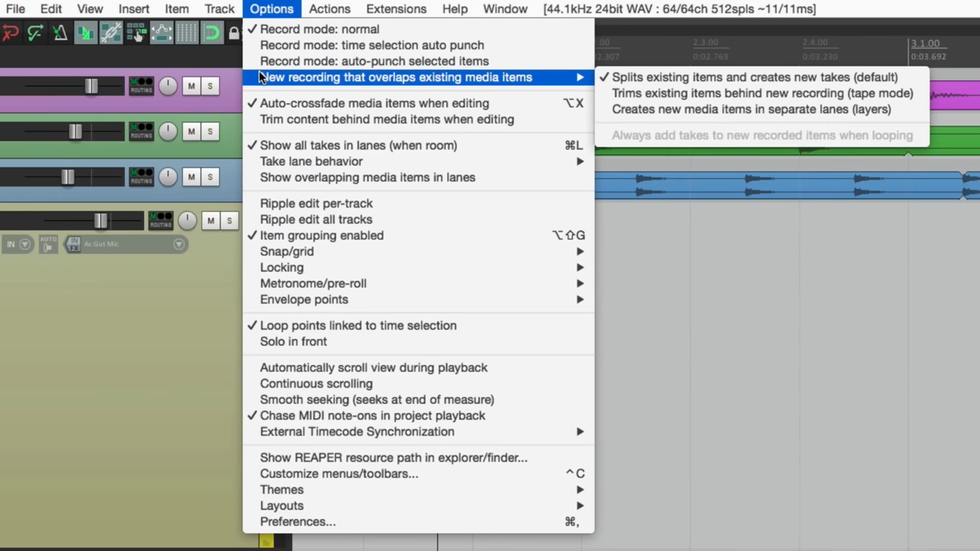
{"action": "mouse_move", "coordinate": [754, 77]}
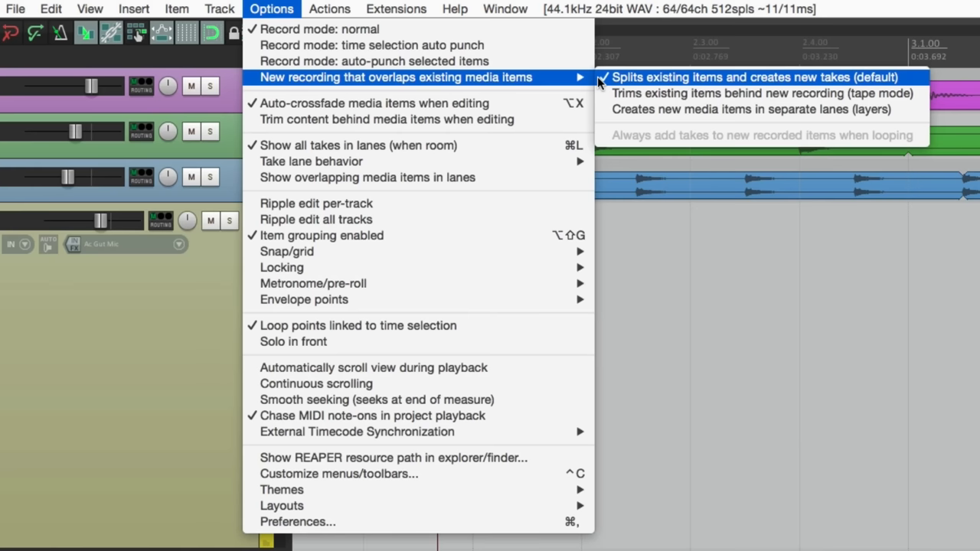
Set overlapping recordings to 'Splits existing items and creates new takes'.
{"action": "left_click", "coordinate": [750, 77]}
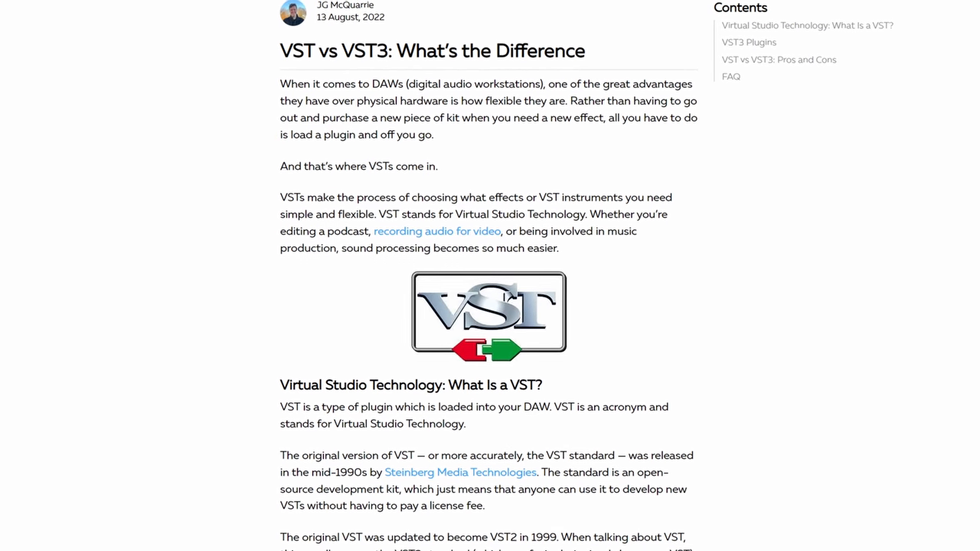
{"action": "scroll", "scroll_direction": "down", "scroll_amount": 3}
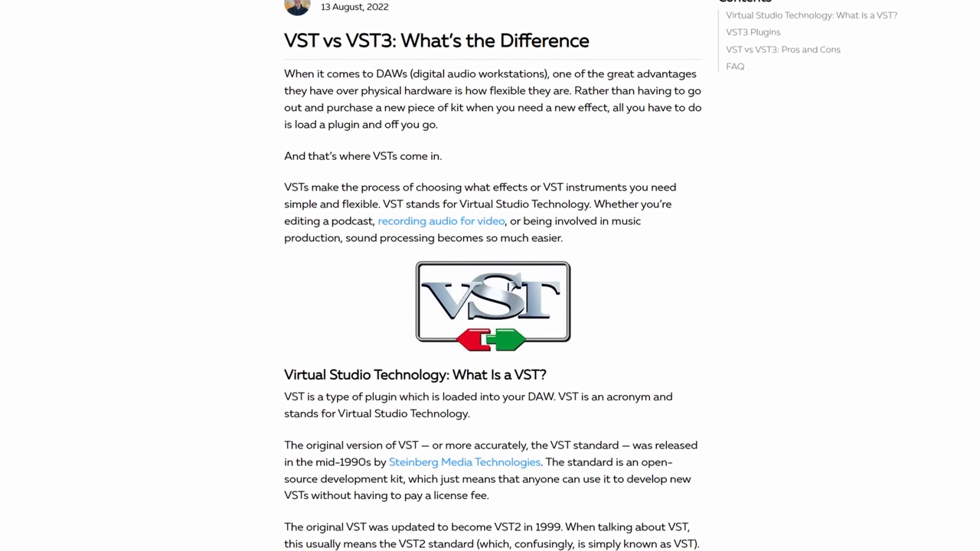
{"action": "scroll", "scroll_direction": "down", "scroll_amount": 3}
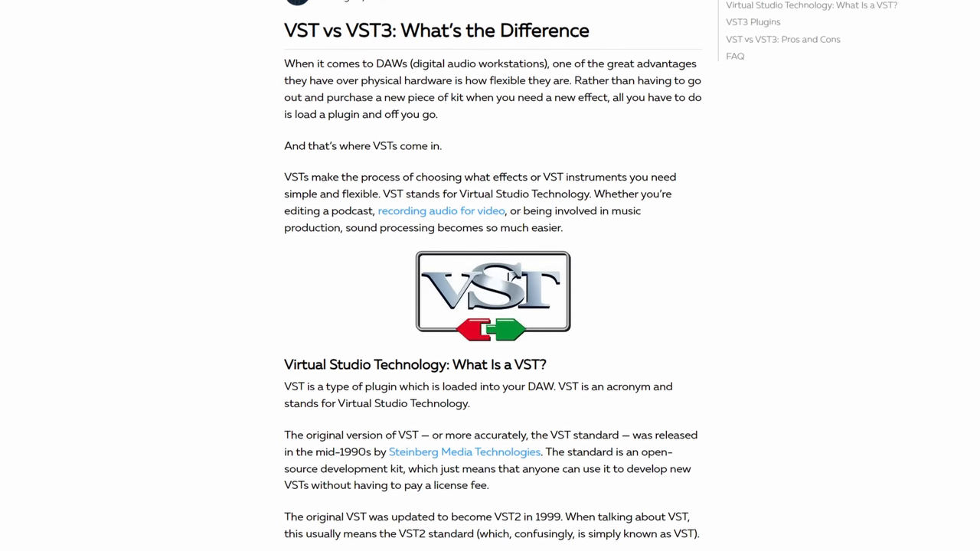
{"action": "scroll", "scroll_direction": "down", "scroll_amount": 3}
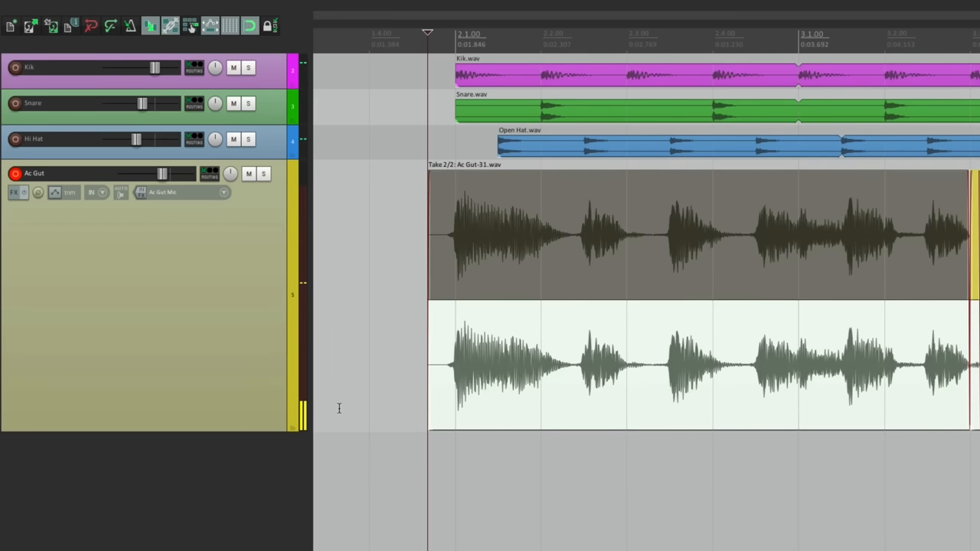
{"action": "mouse_move", "coordinate": [460, 243]}
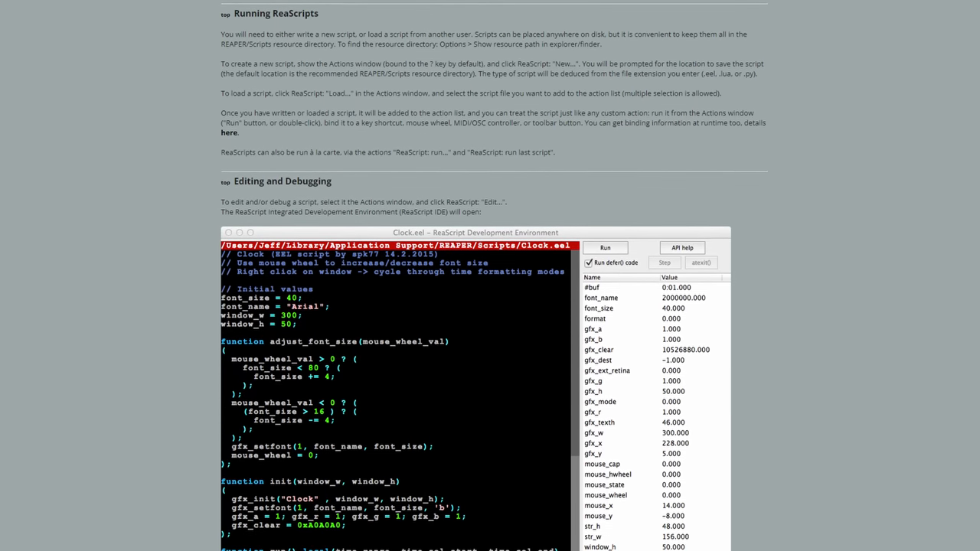
{"action": "scroll", "scroll_direction": "down", "scroll_amount": 3}
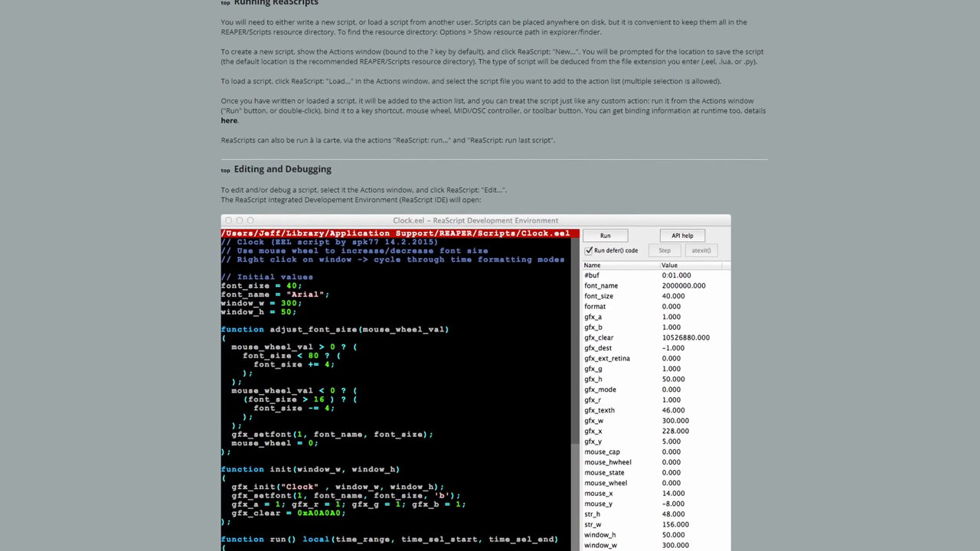
{"action": "scroll", "scroll_direction": "down", "scroll_amount": 3}
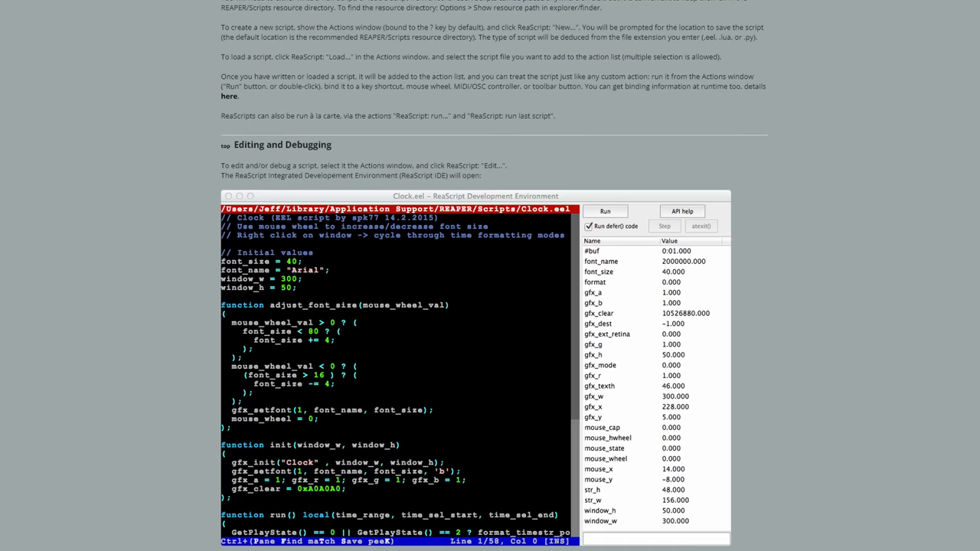
{"action": "scroll", "scroll_direction": "down", "scroll_amount": 3}
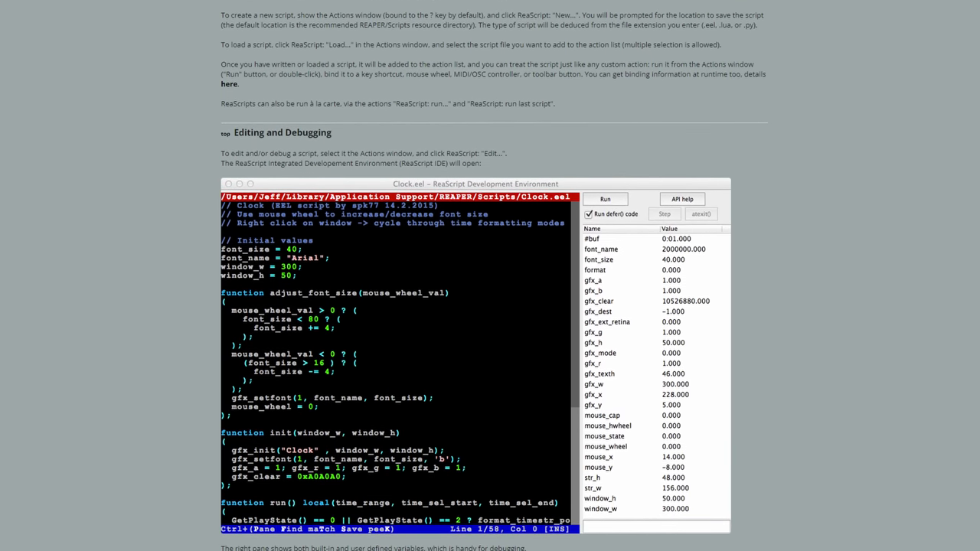
{"action": "scroll", "scroll_direction": "down", "scroll_amount": 3}
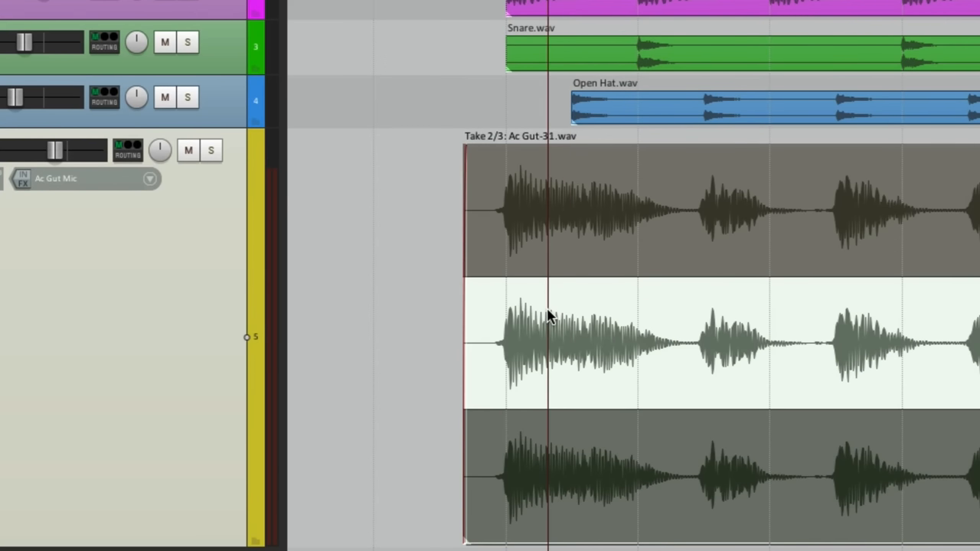
{"action": "mouse_move", "coordinate": [565, 471]}
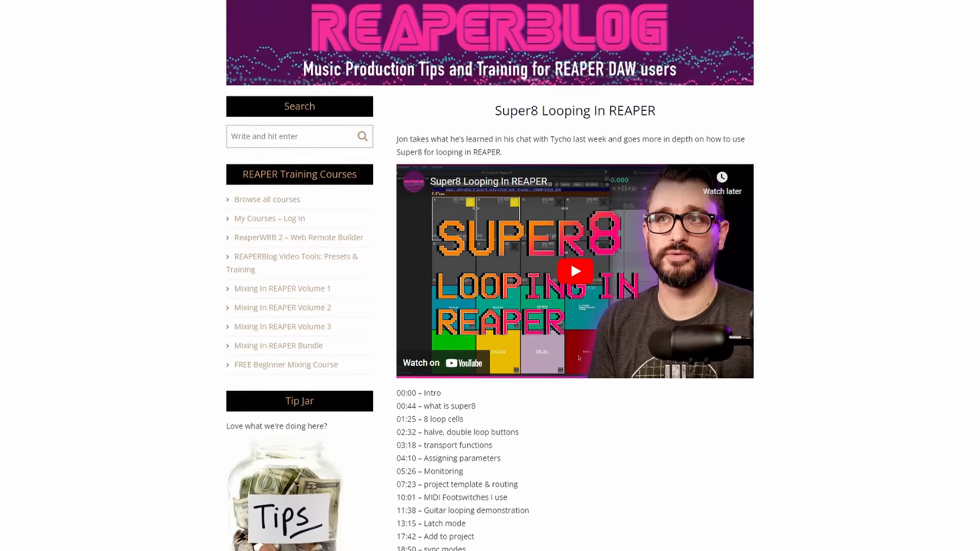
Scroll through the REAPER Blog Super8 looping post.
{"action": "scroll", "scroll_direction": "down", "scroll_amount": 3}
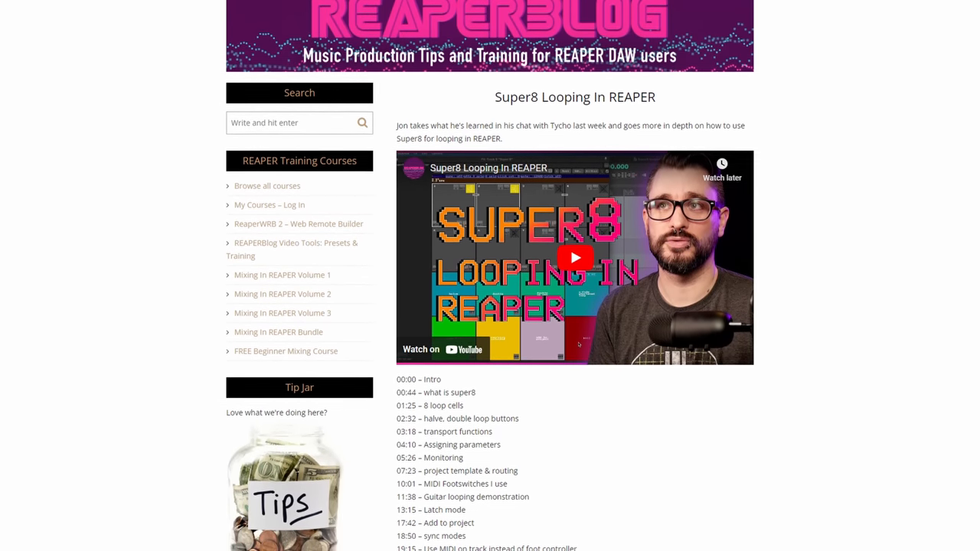
{"action": "scroll", "scroll_direction": "down", "scroll_amount": 3}
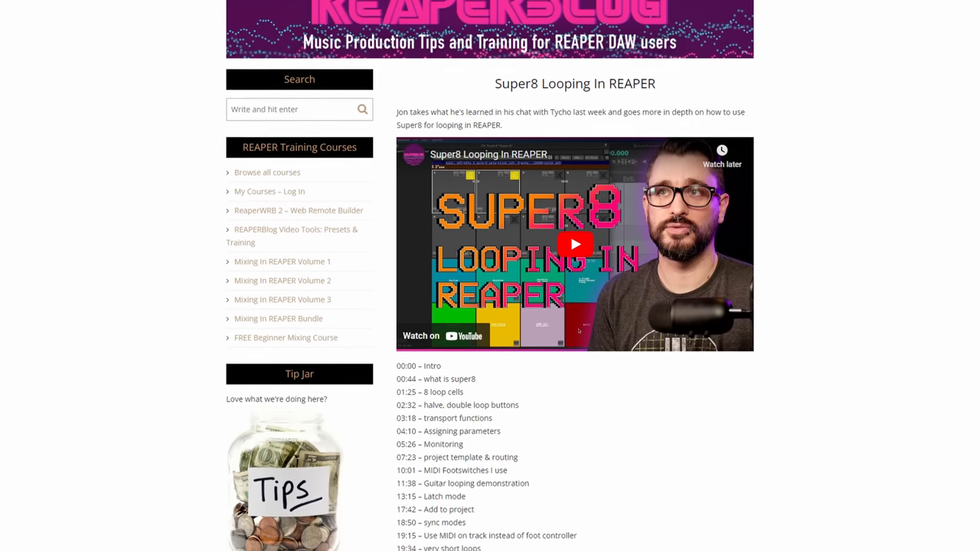
{"action": "scroll", "scroll_direction": "down", "scroll_amount": 3}
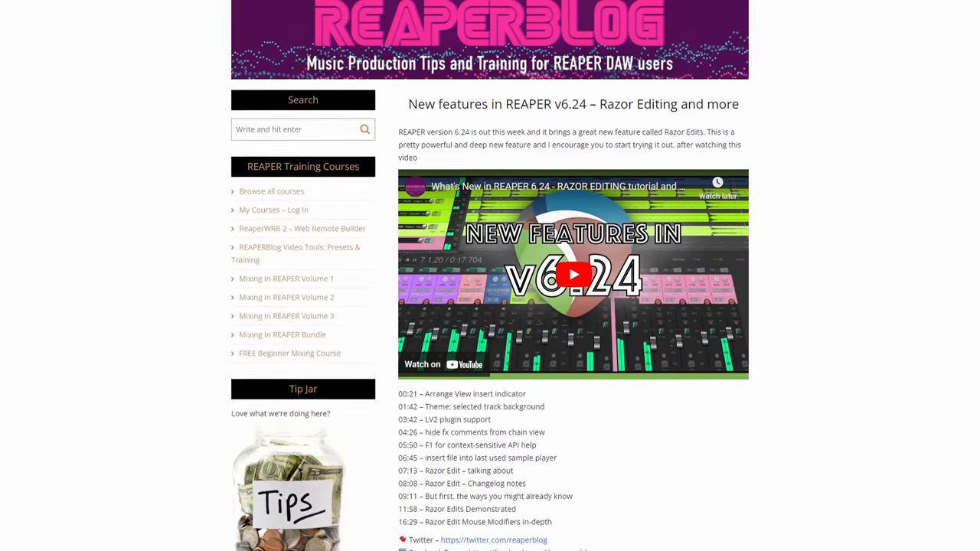
Scroll through the REAPER v6.24 Razor Editing post, ending on reaper.fm.
{"action": "scroll", "scroll_direction": "down", "scroll_amount": 3}
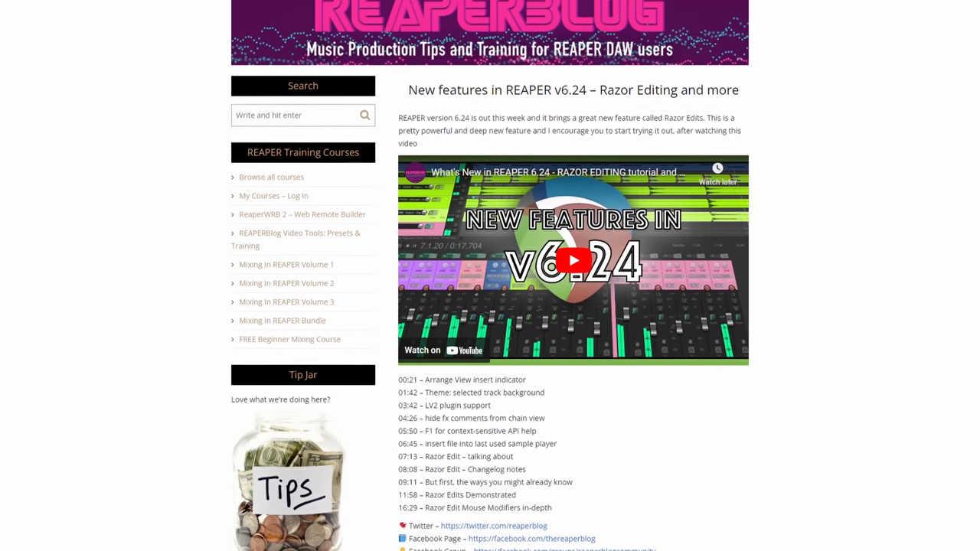
{"action": "scroll", "scroll_direction": "down", "scroll_amount": 3}
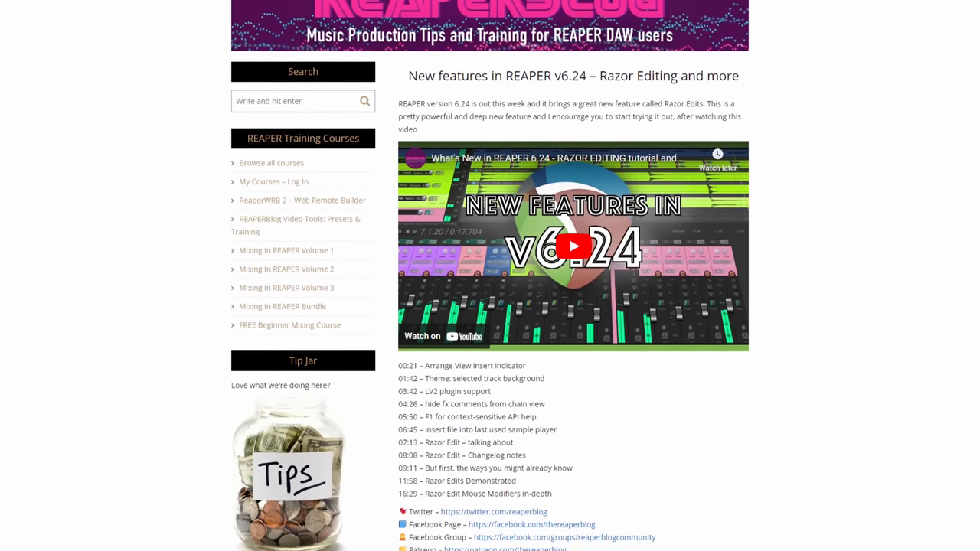
{"action": "scroll", "scroll_direction": "down", "scroll_amount": 3}
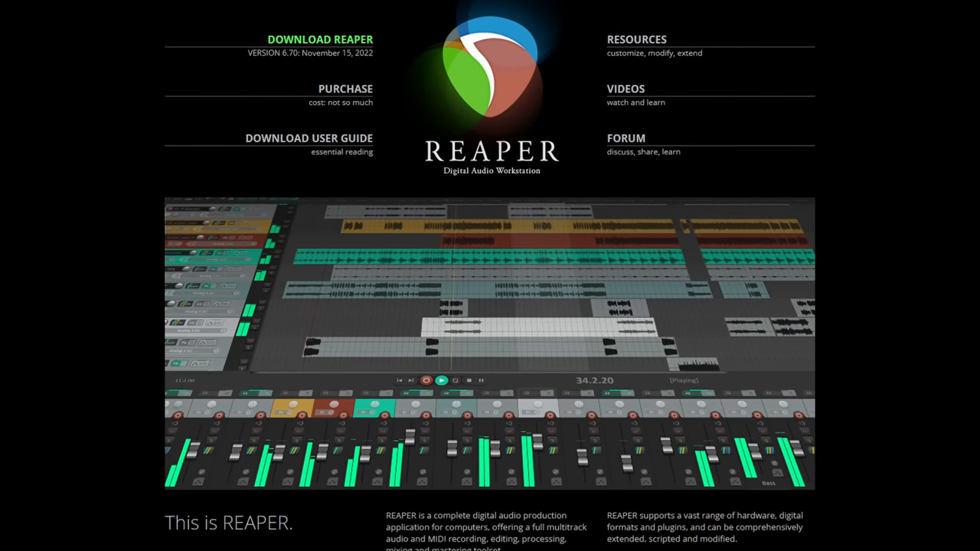
{"action": "scroll", "scroll_direction": "down", "scroll_amount": 3}
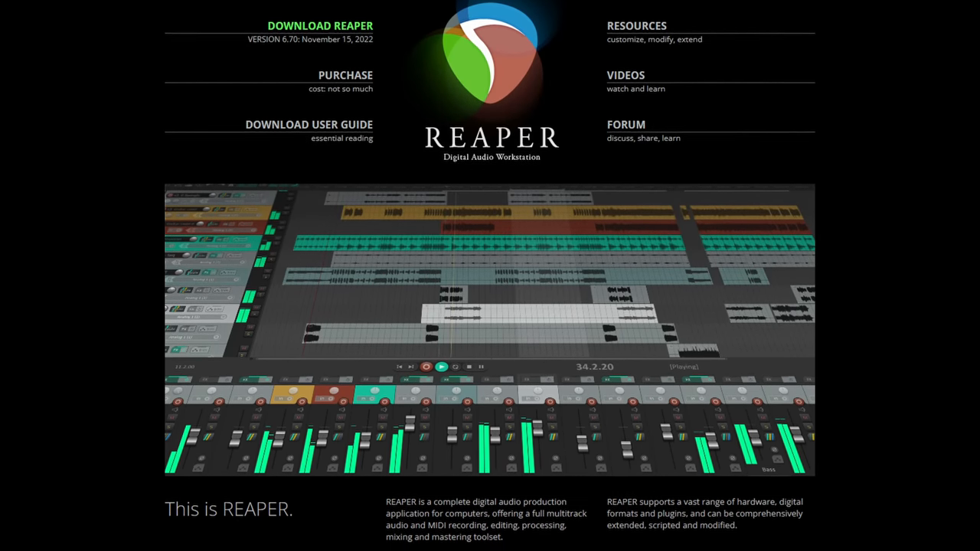